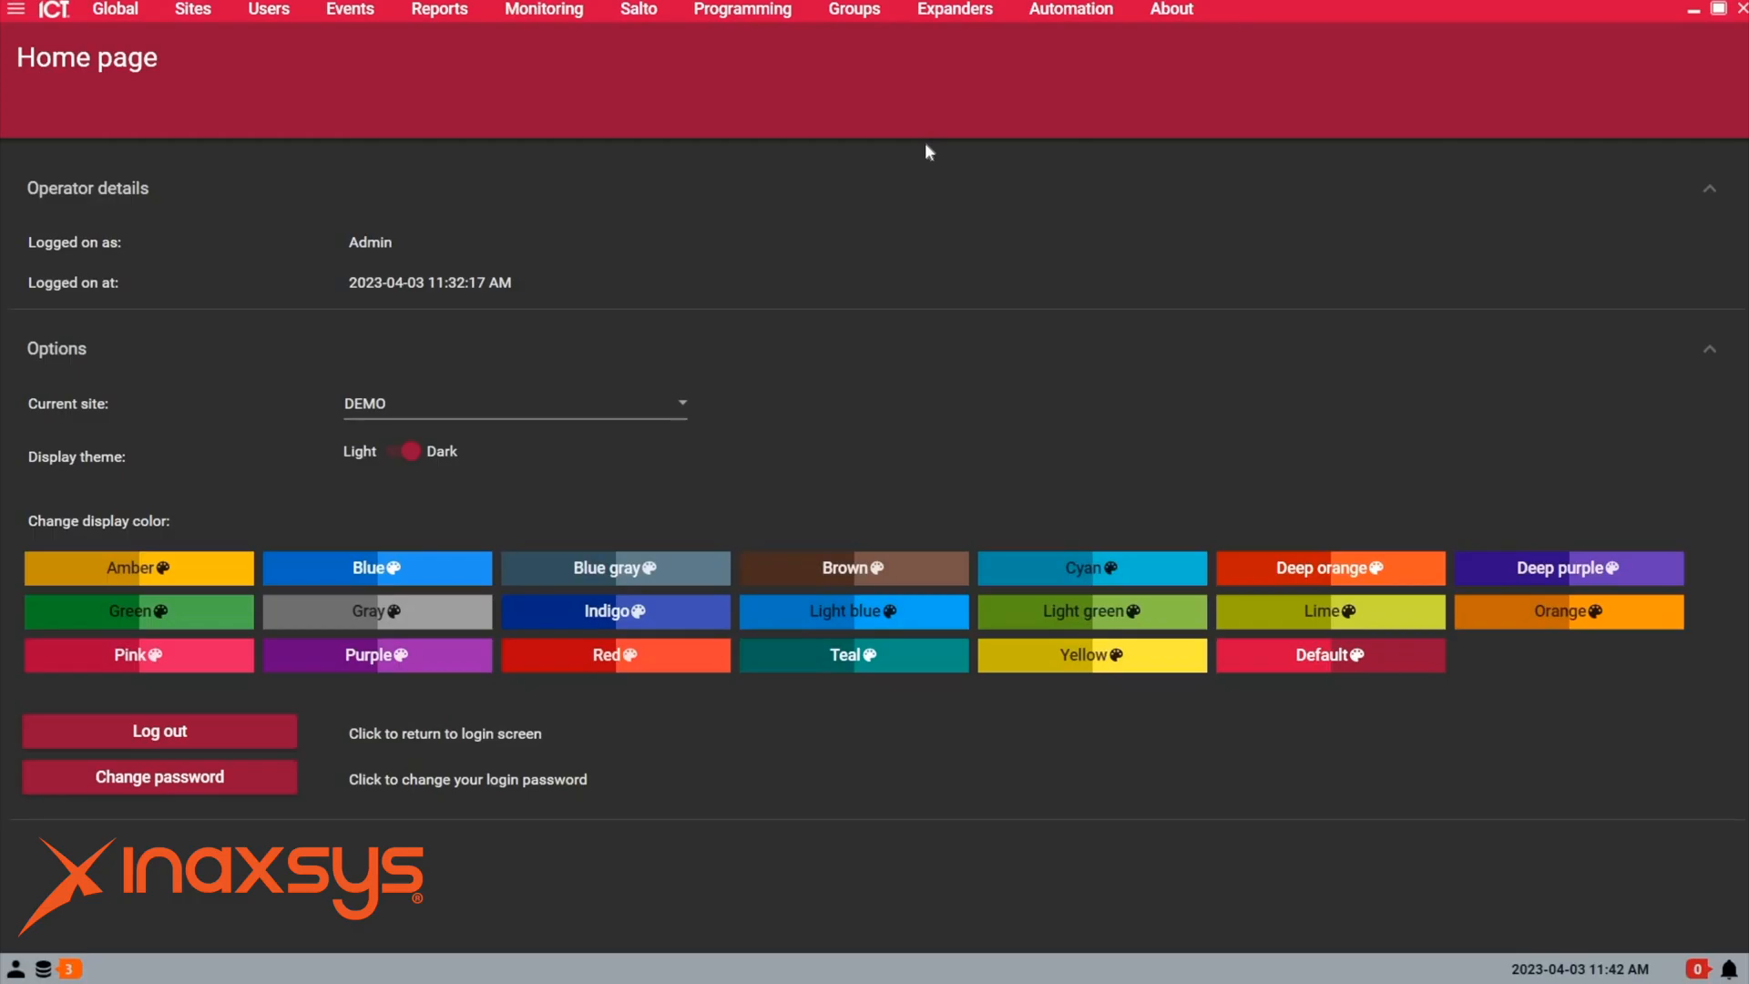
Bring up the Users records screen from the Users menu.
click(267, 9)
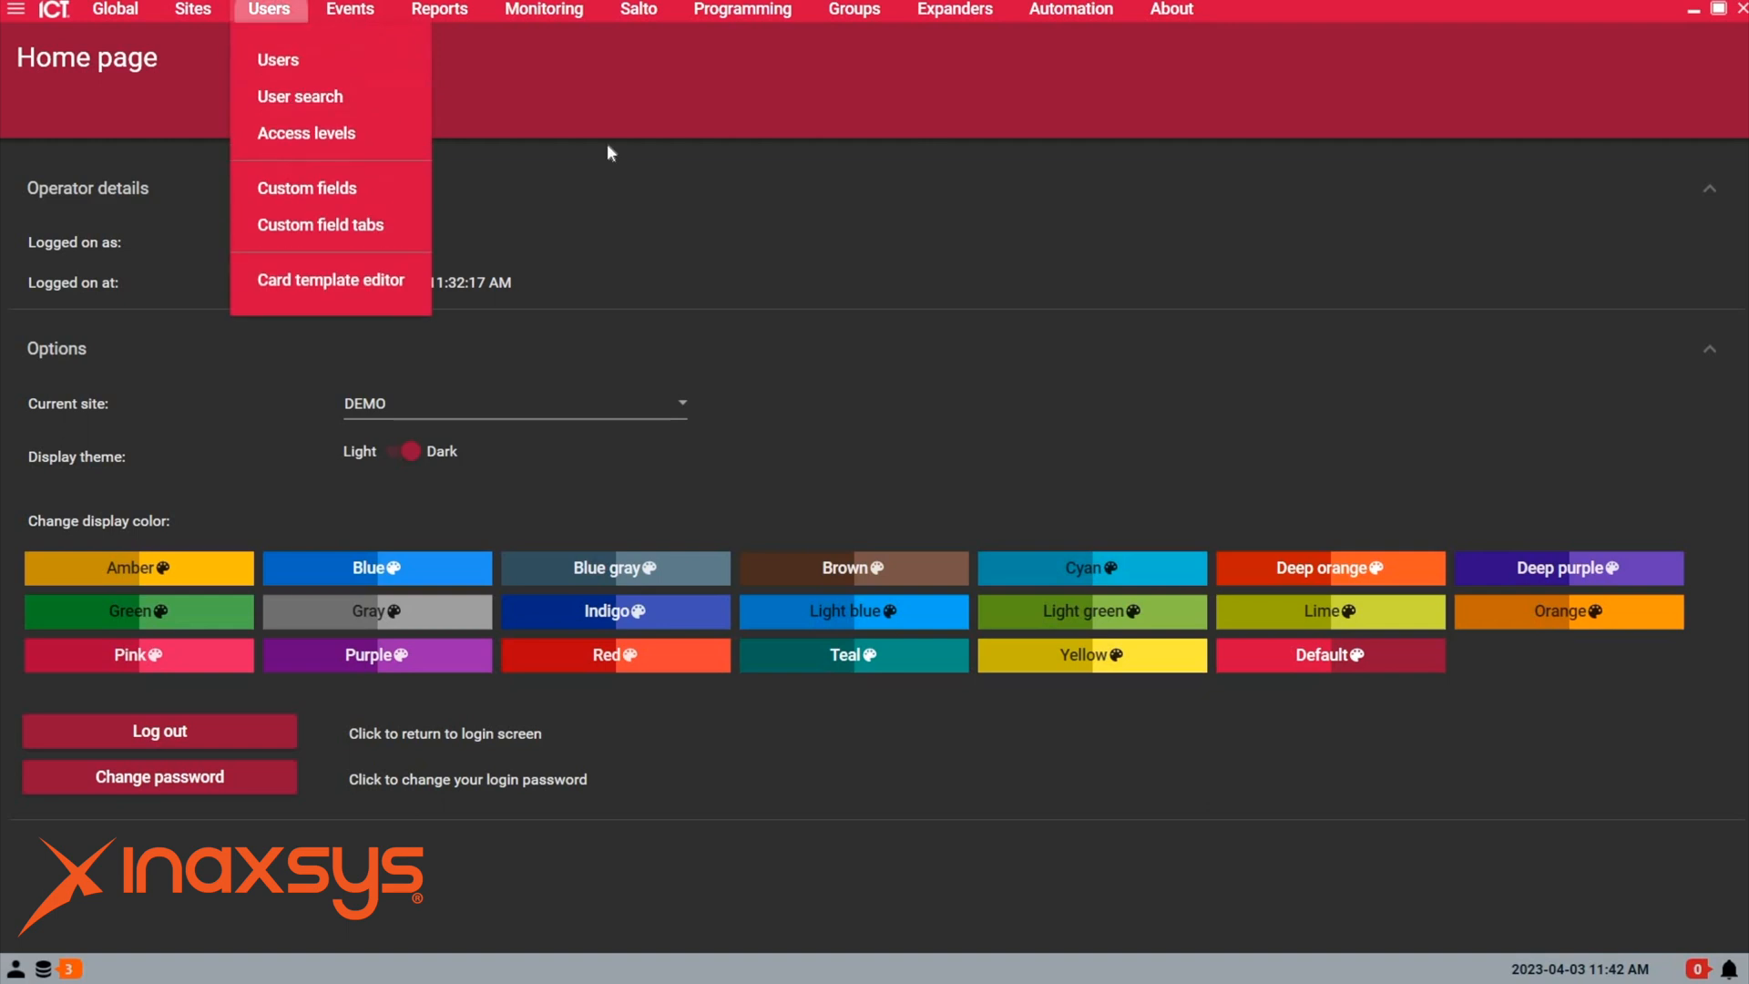
click(277, 58)
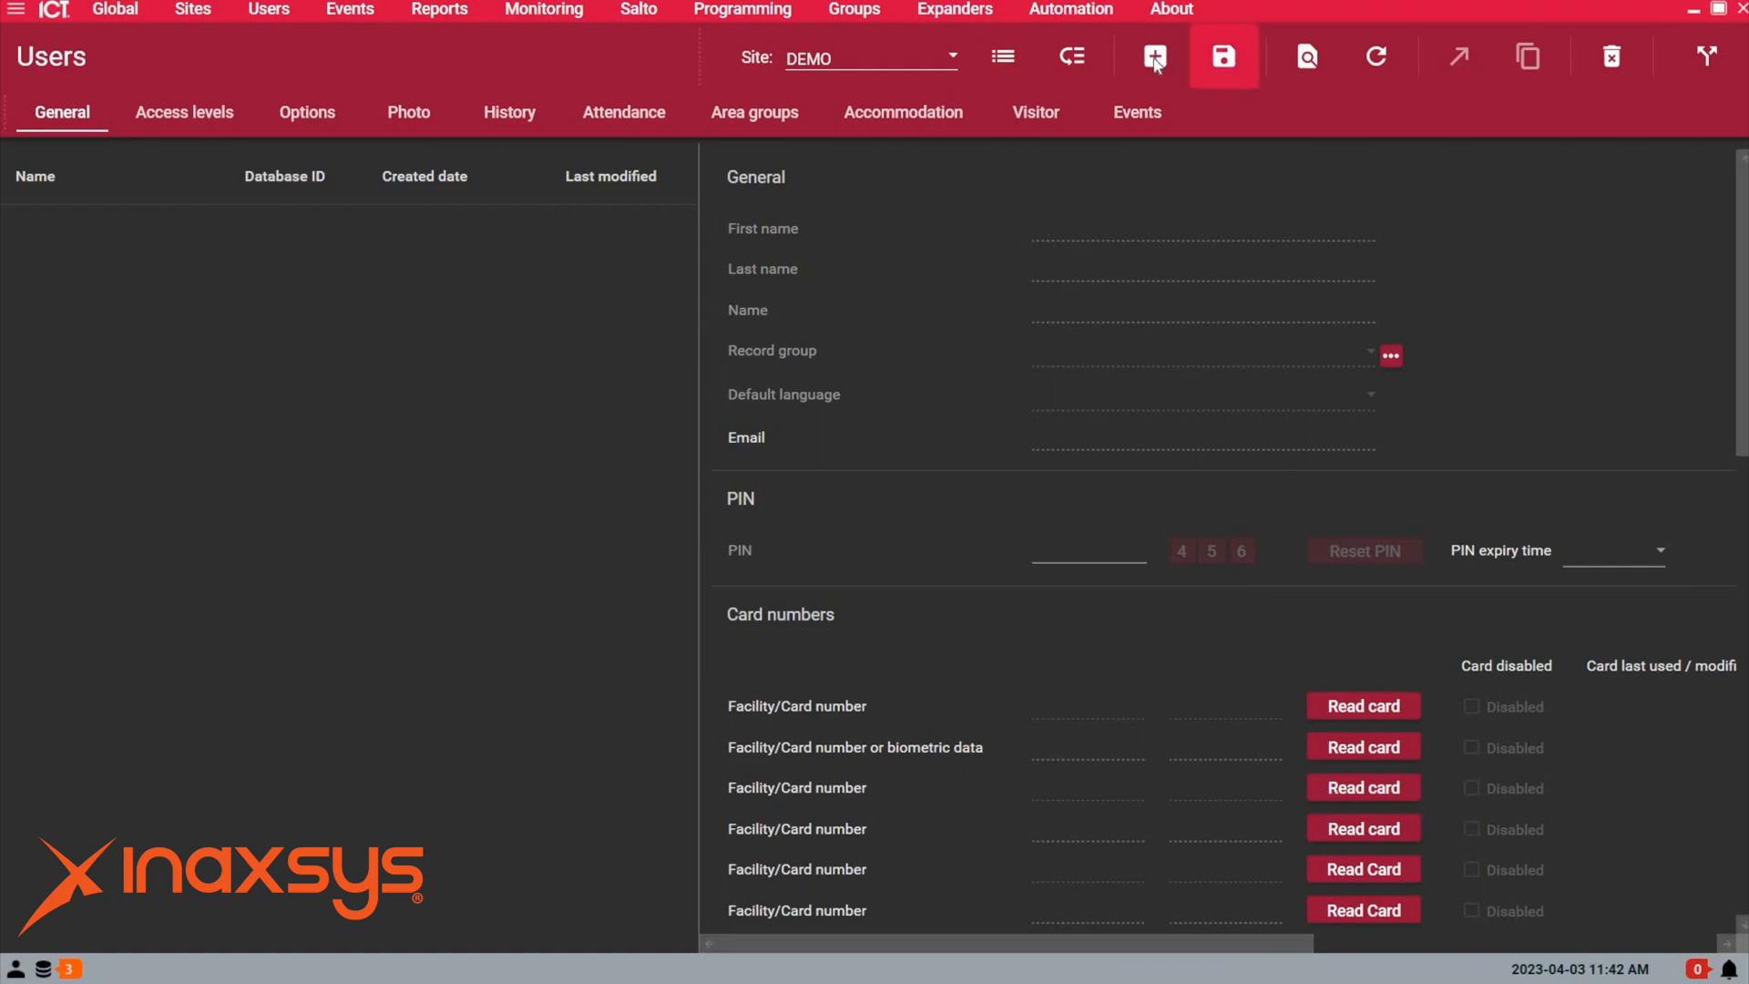
click(1154, 56)
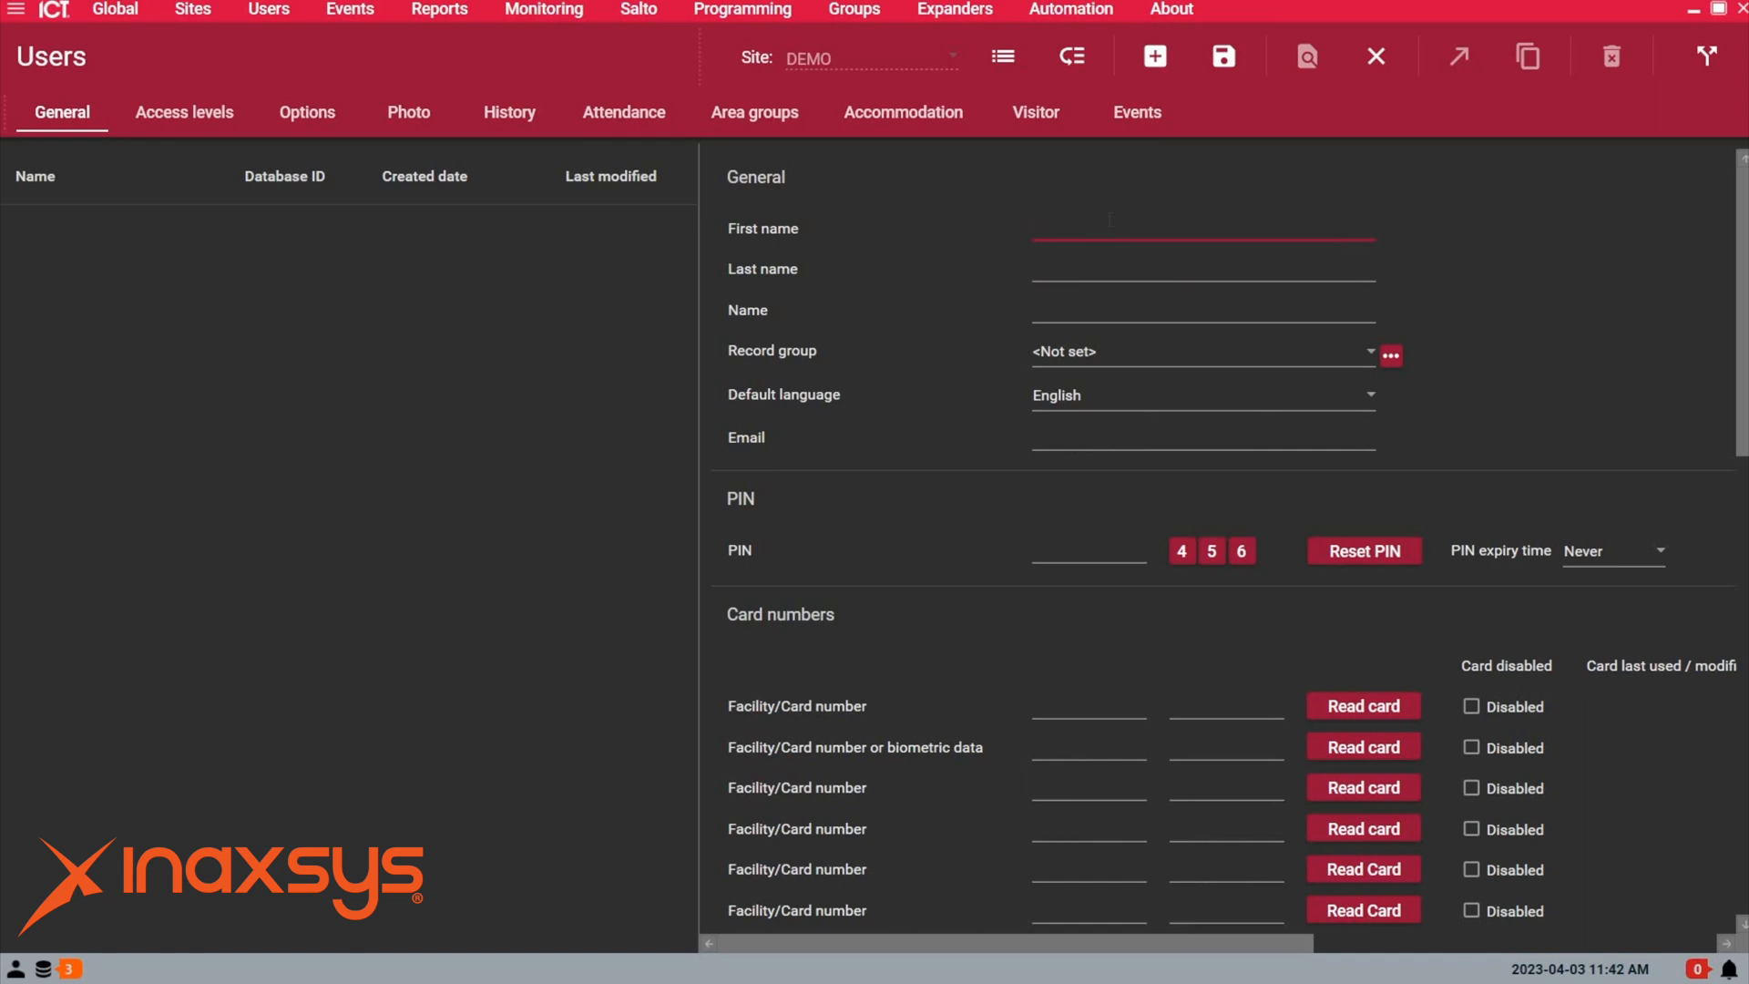
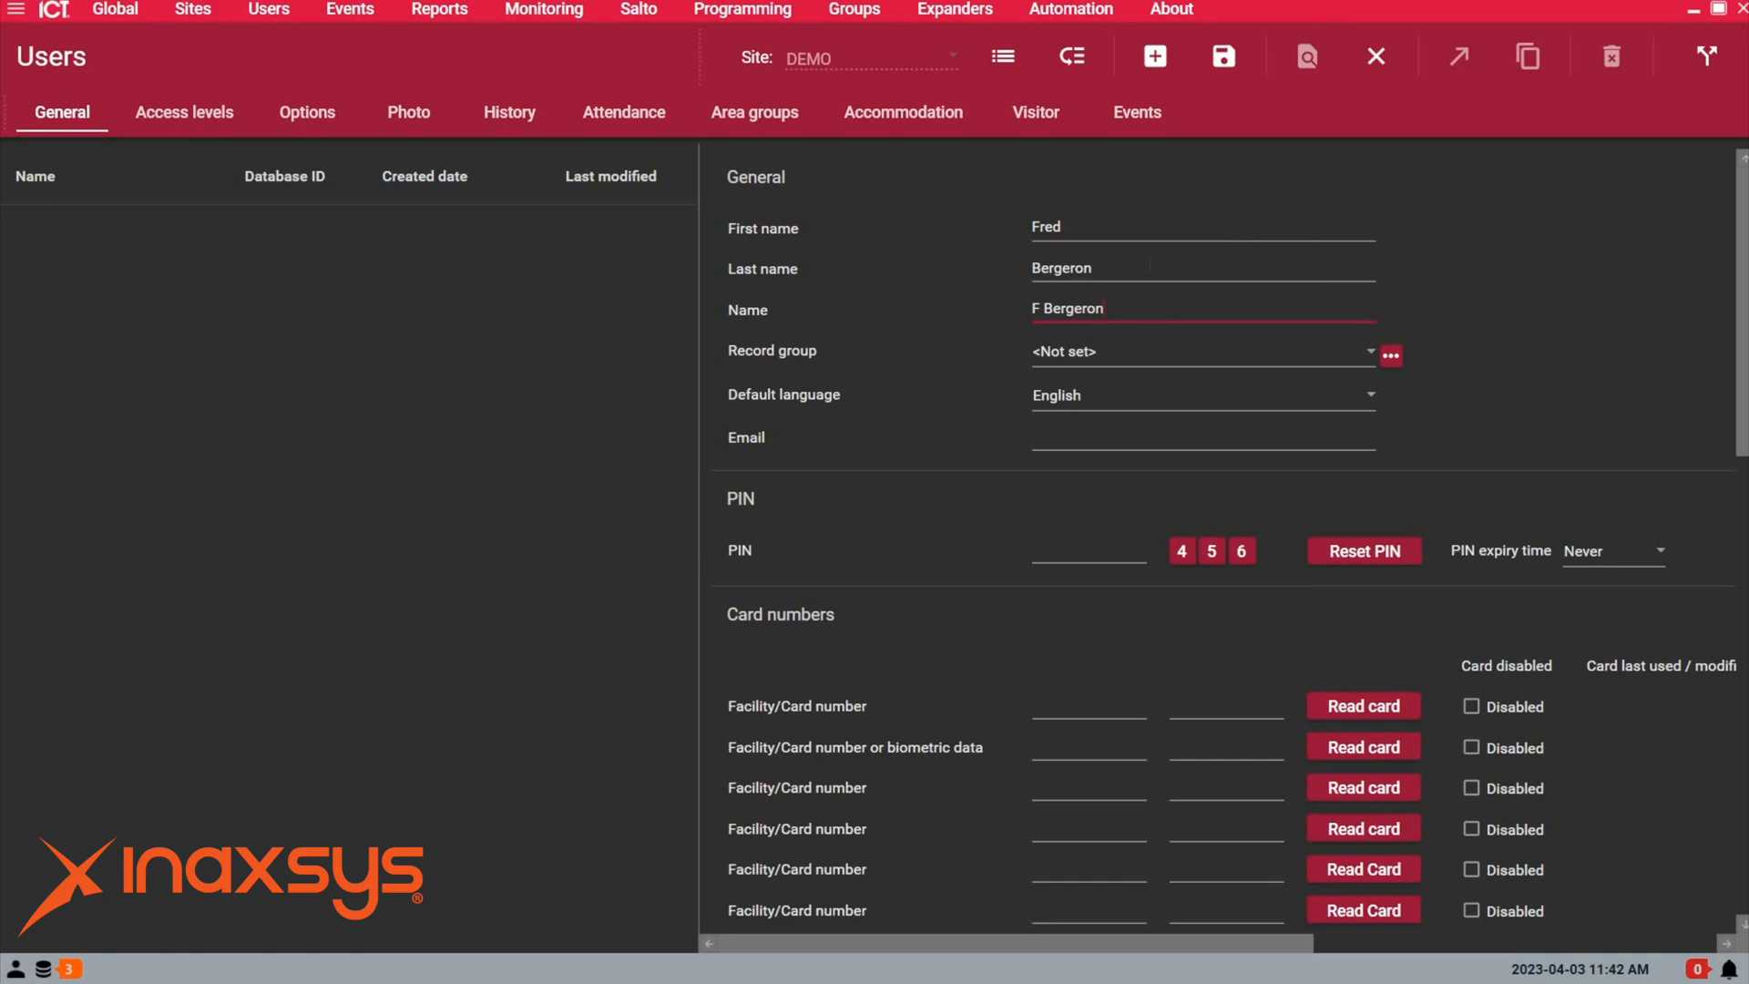
mouse_move(1092, 567)
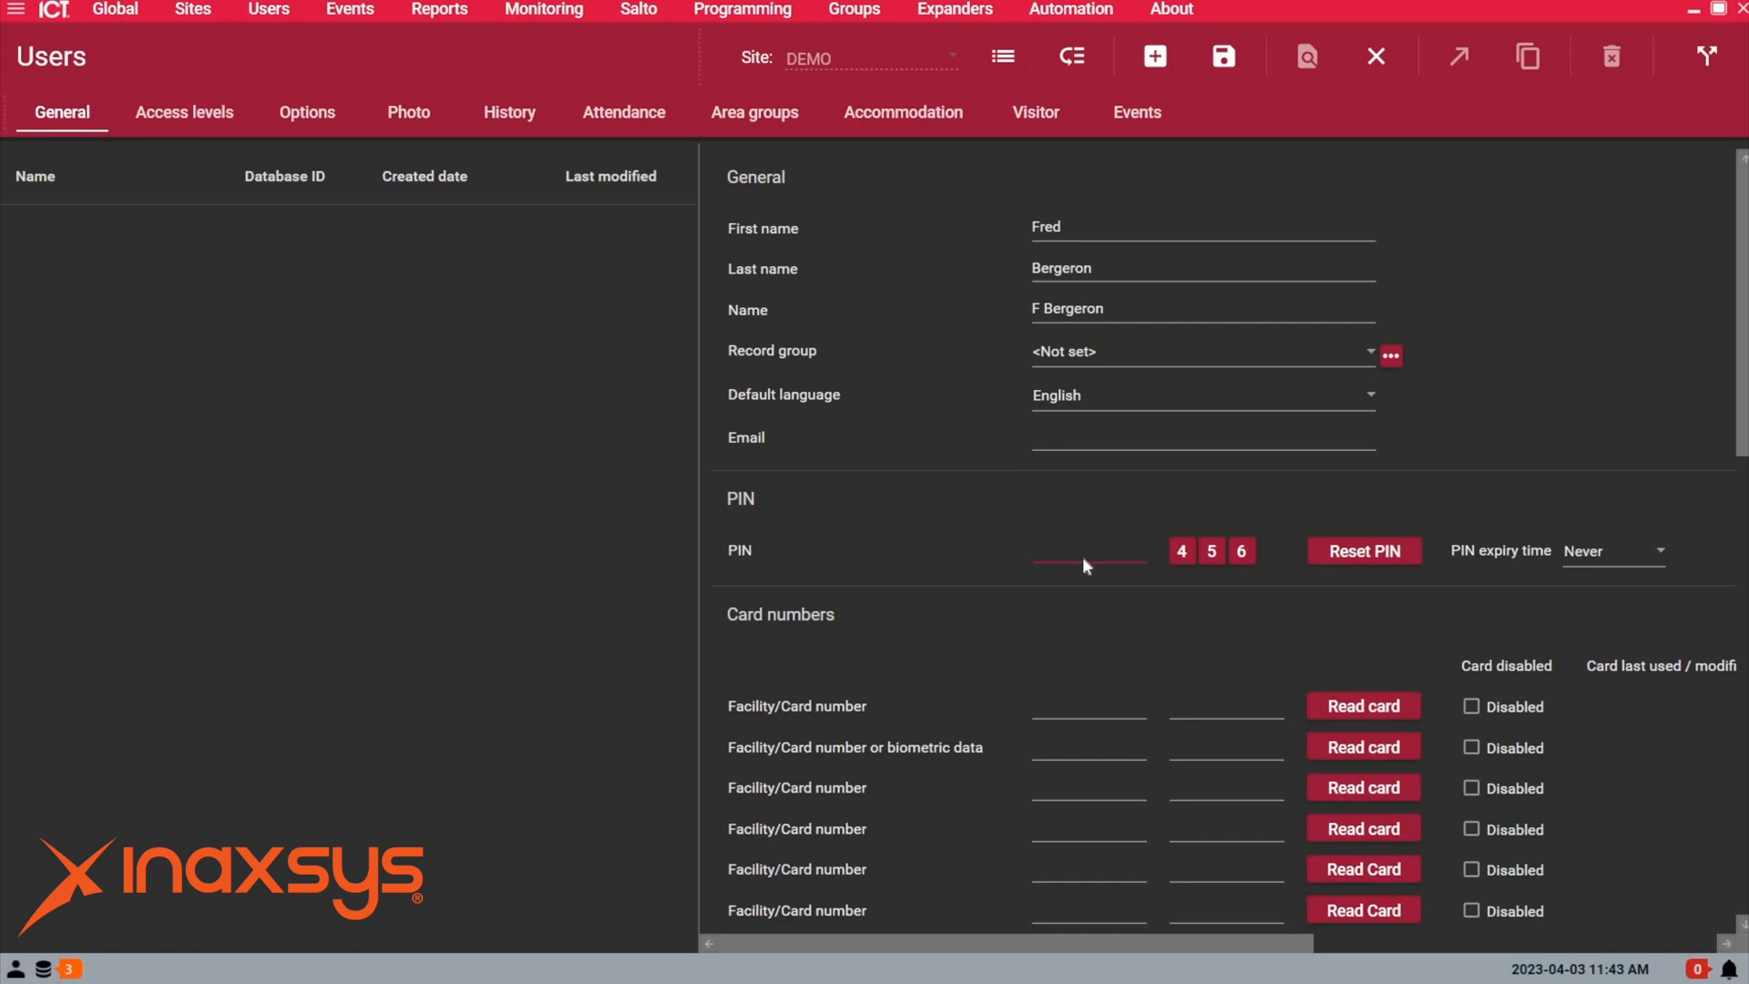
mouse_move(1000, 550)
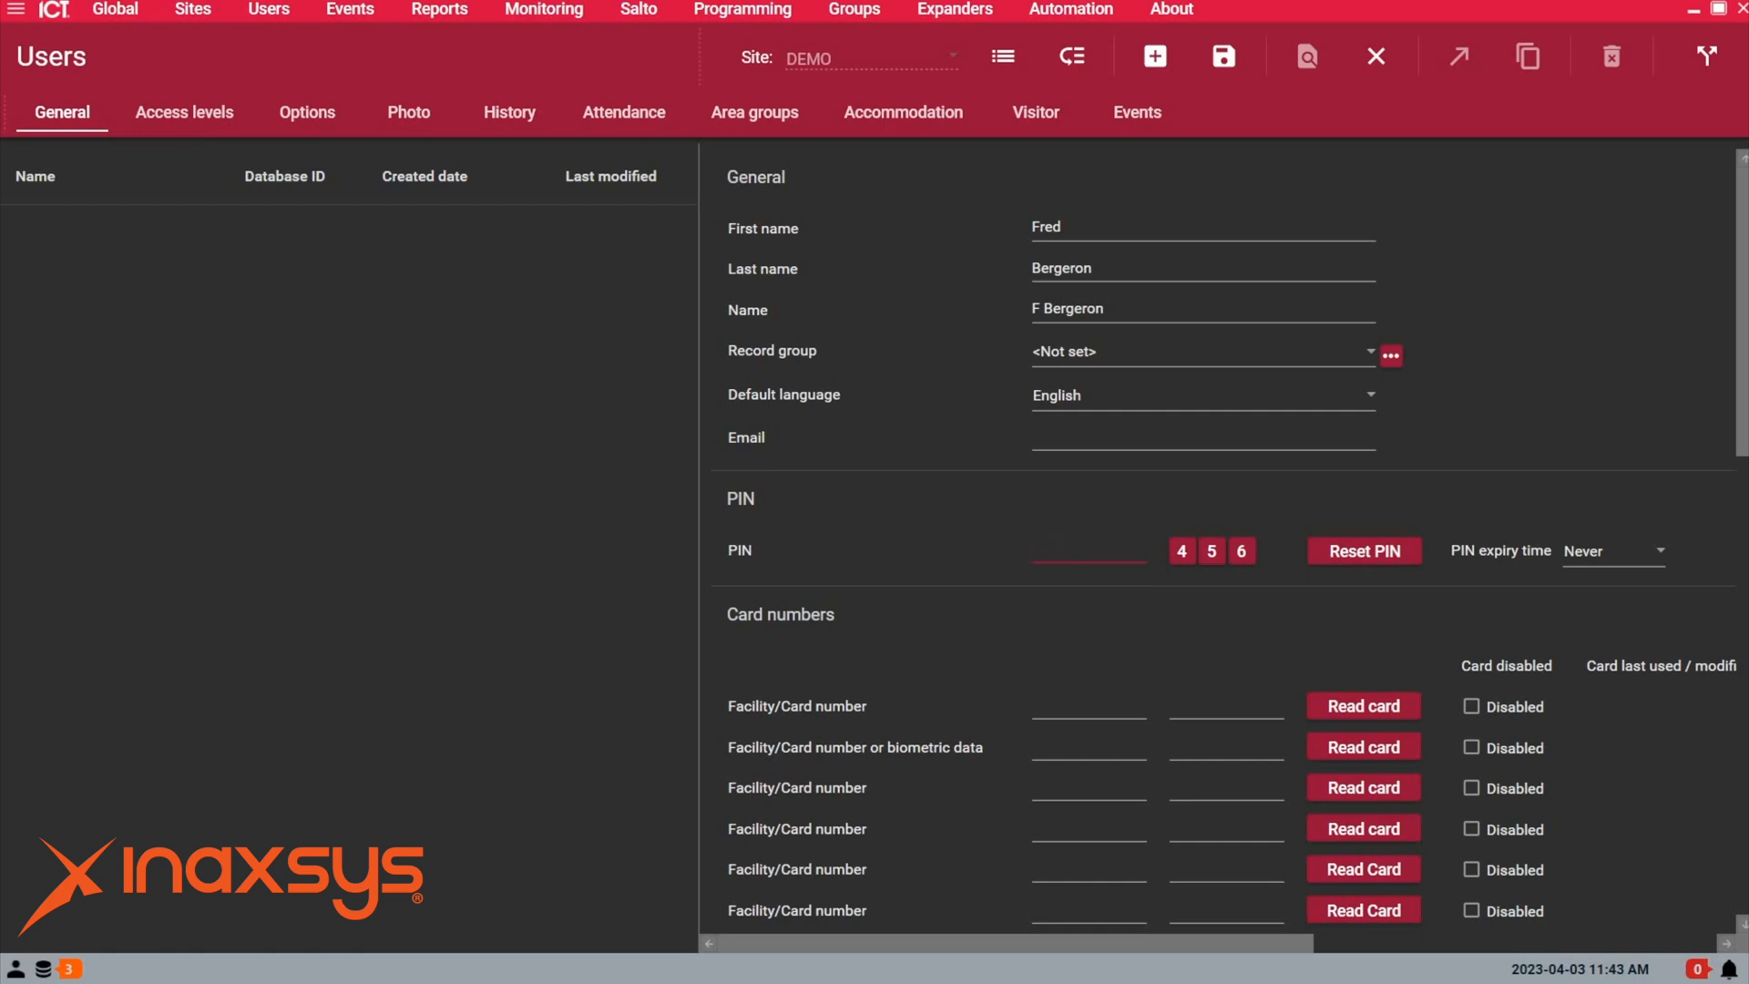
click(1181, 550)
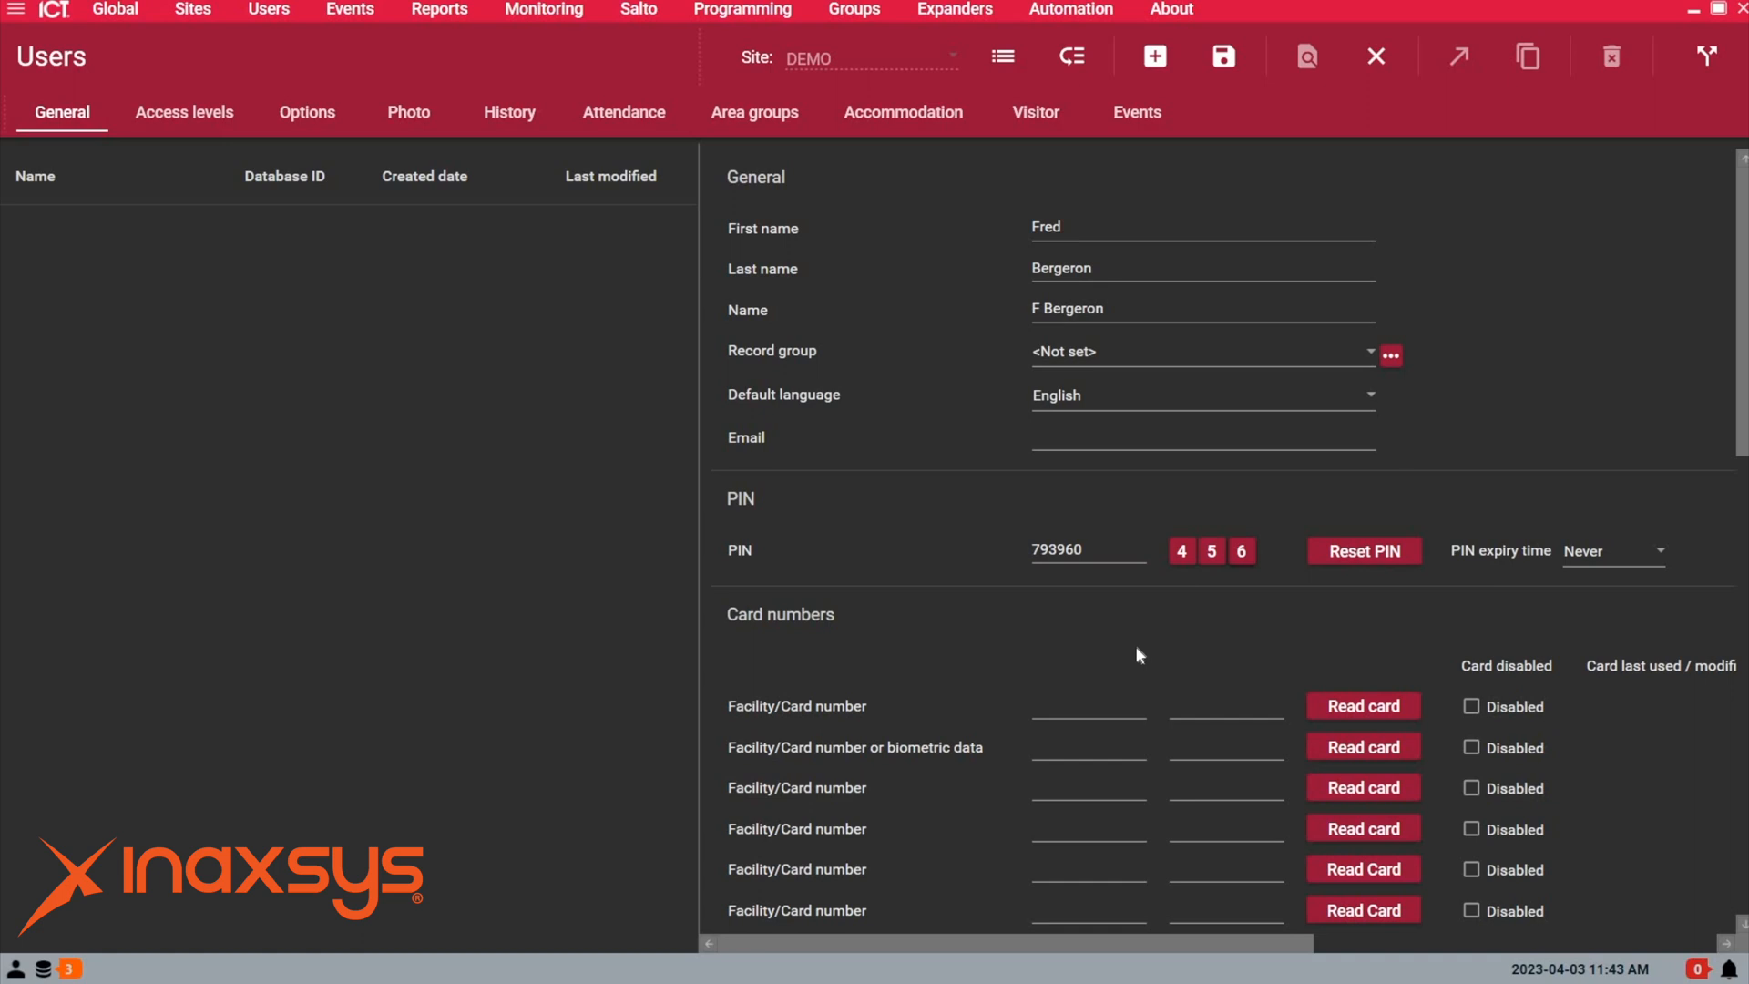
scroll(down, 3)
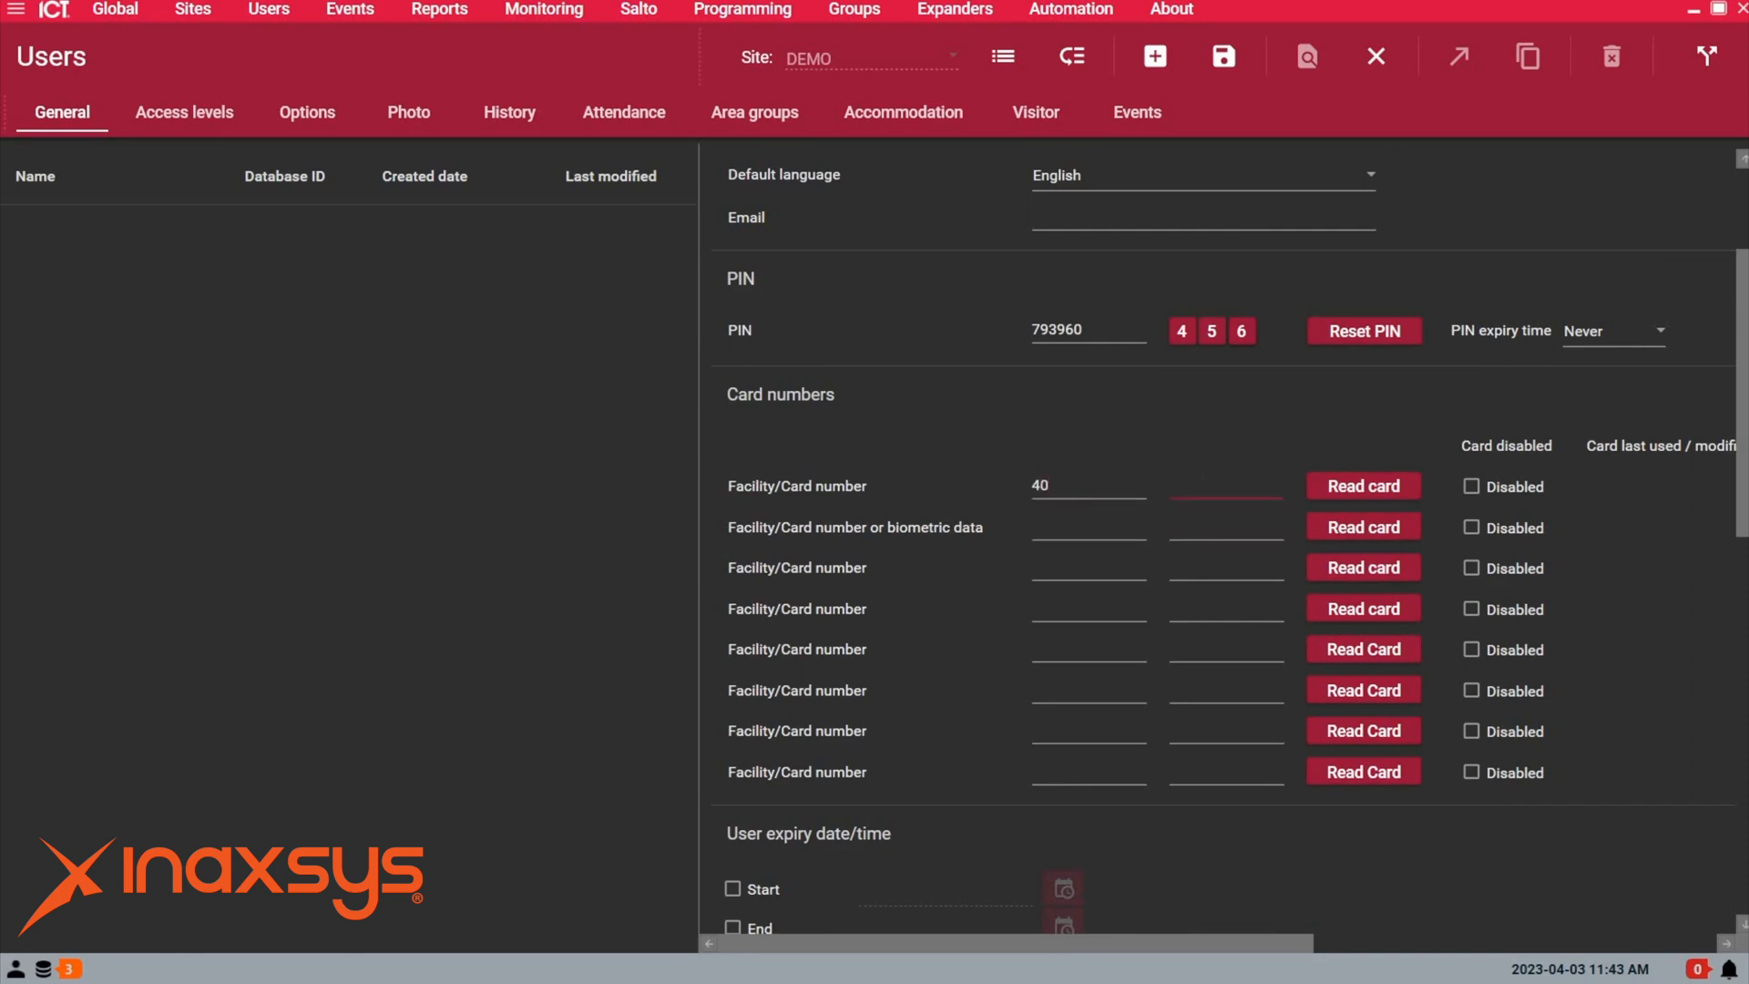
Set the first card entry to facility code 40 and card number 123456.
text(123456)
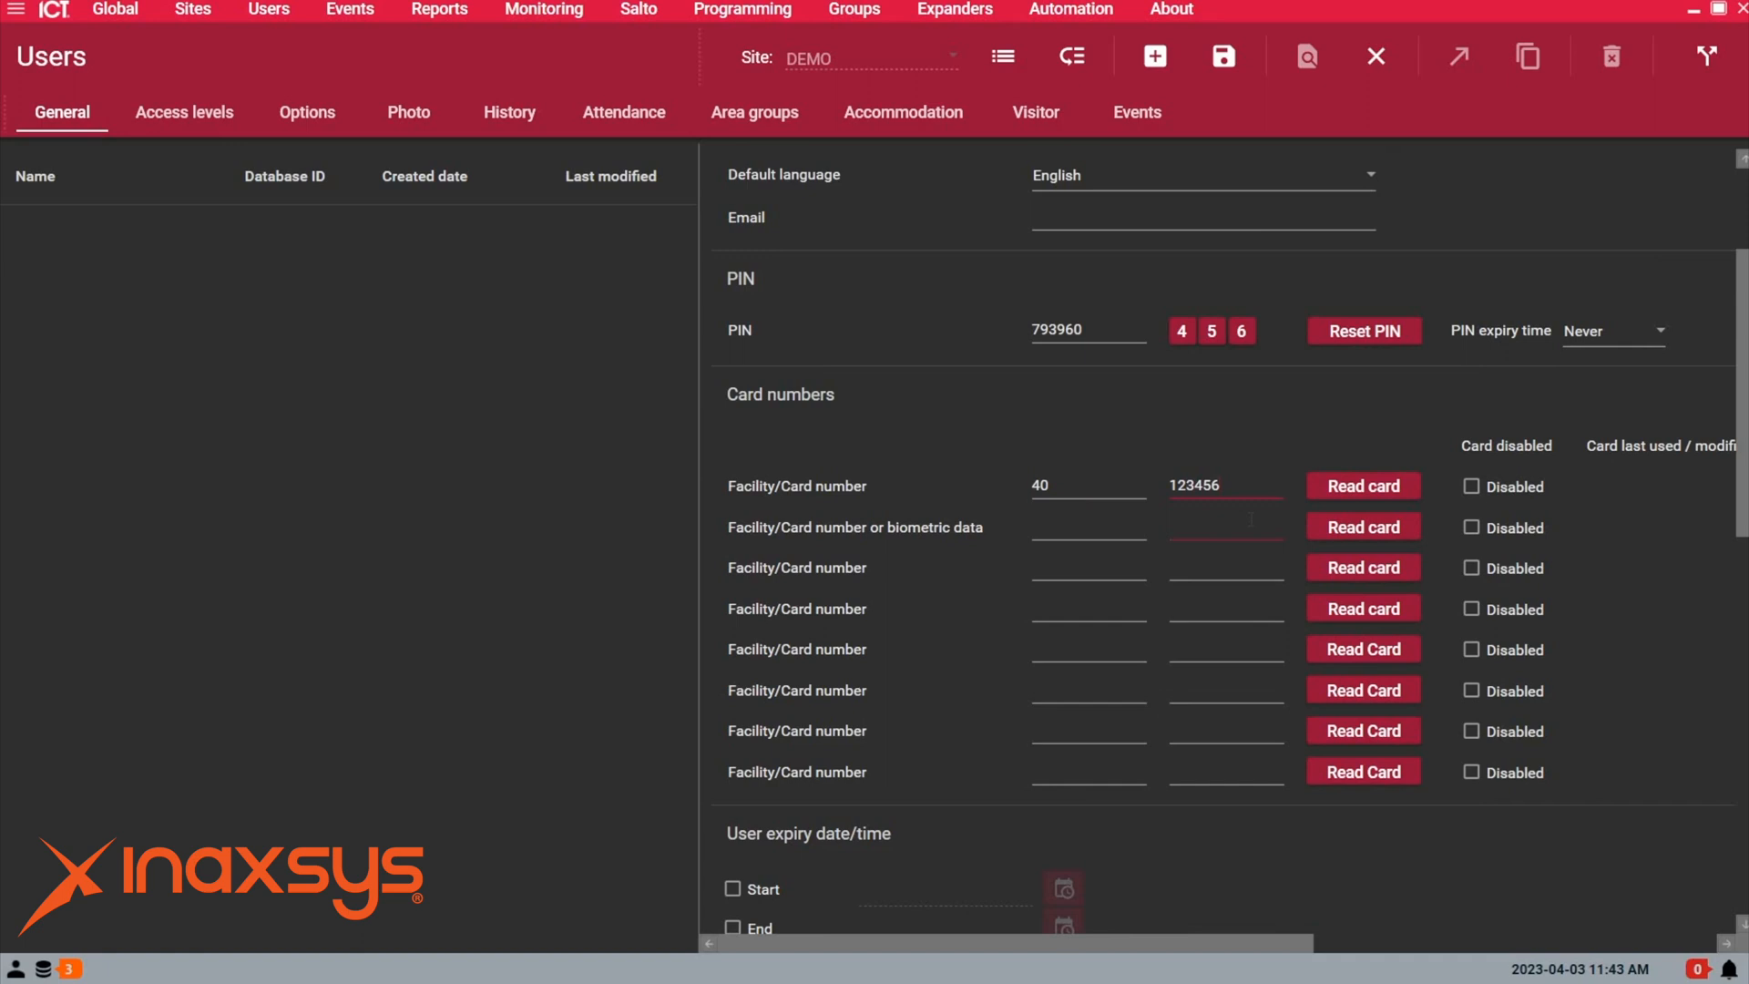
mouse_move(1259, 481)
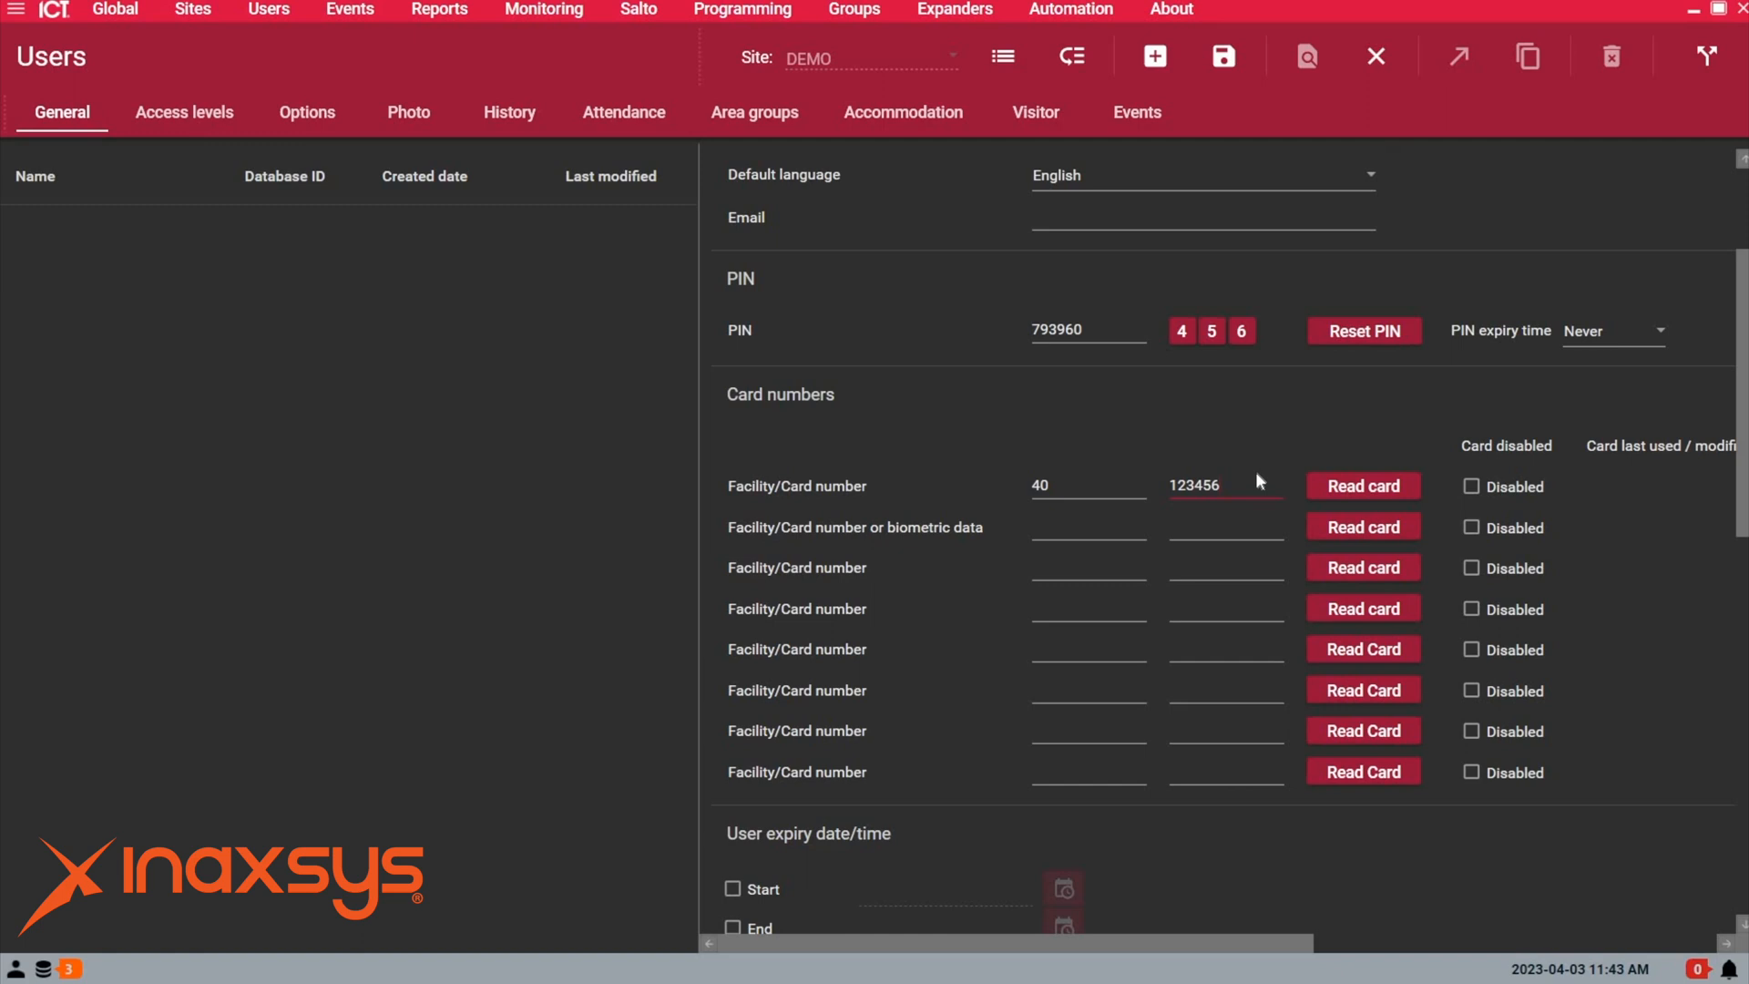
mouse_move(1259, 481)
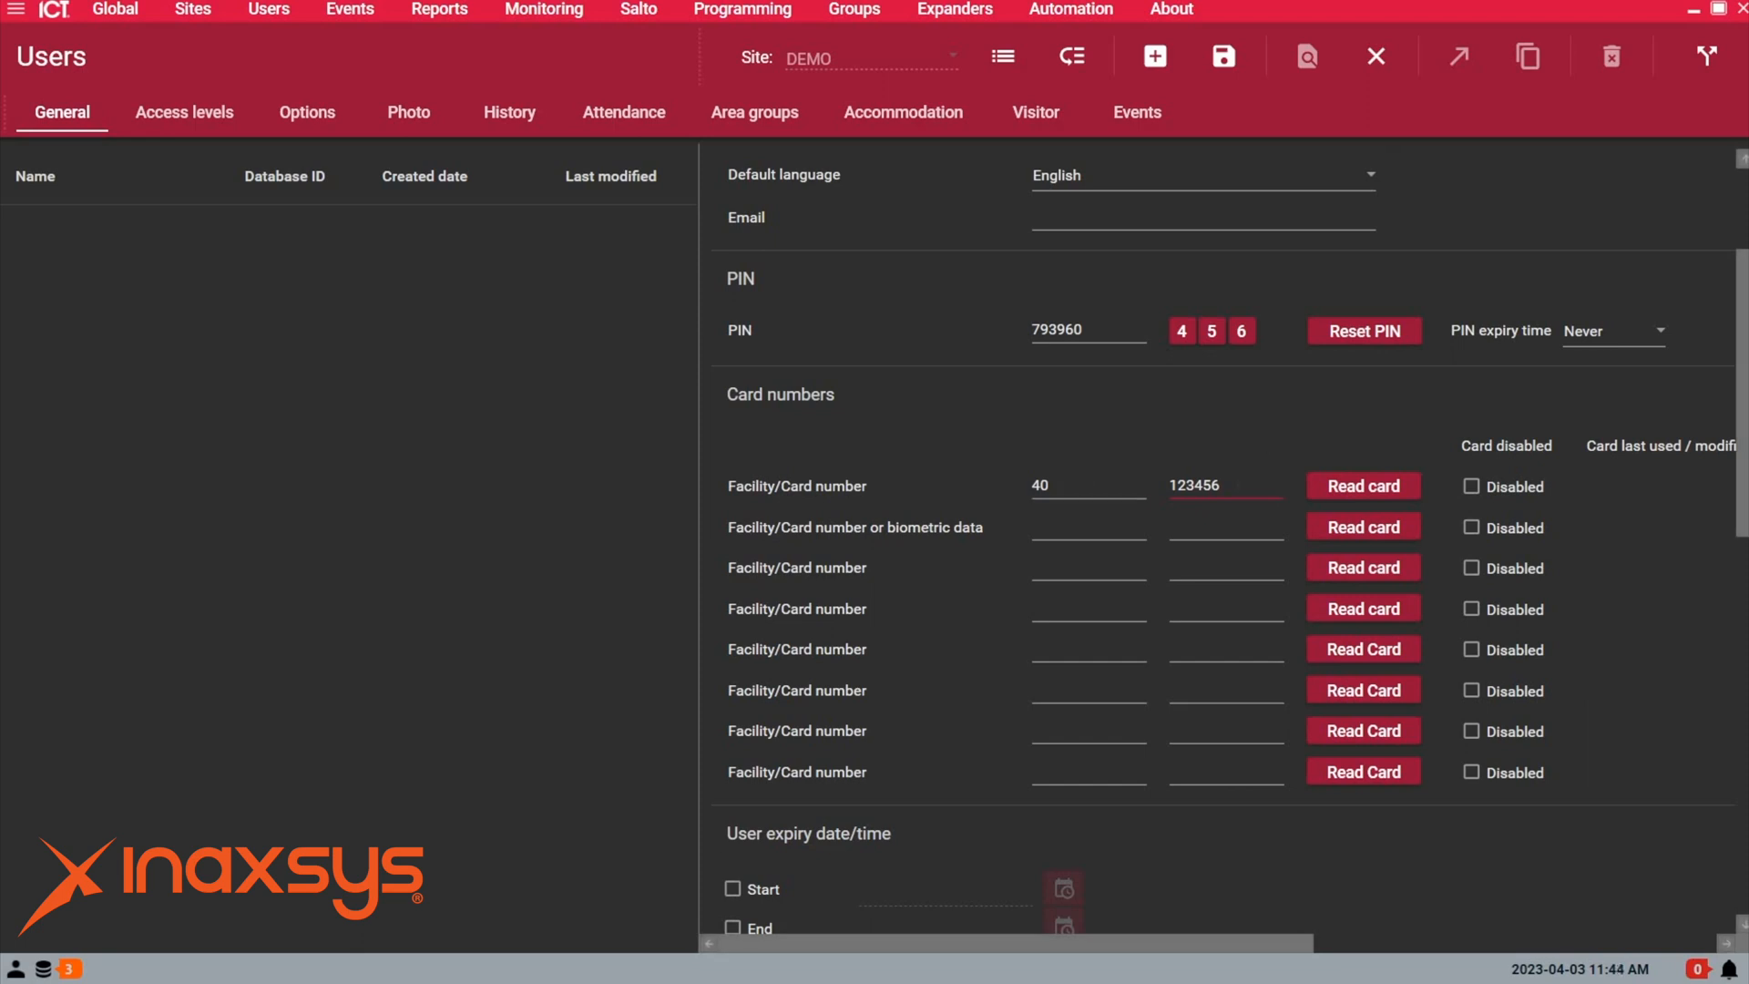
scroll(up, 3)
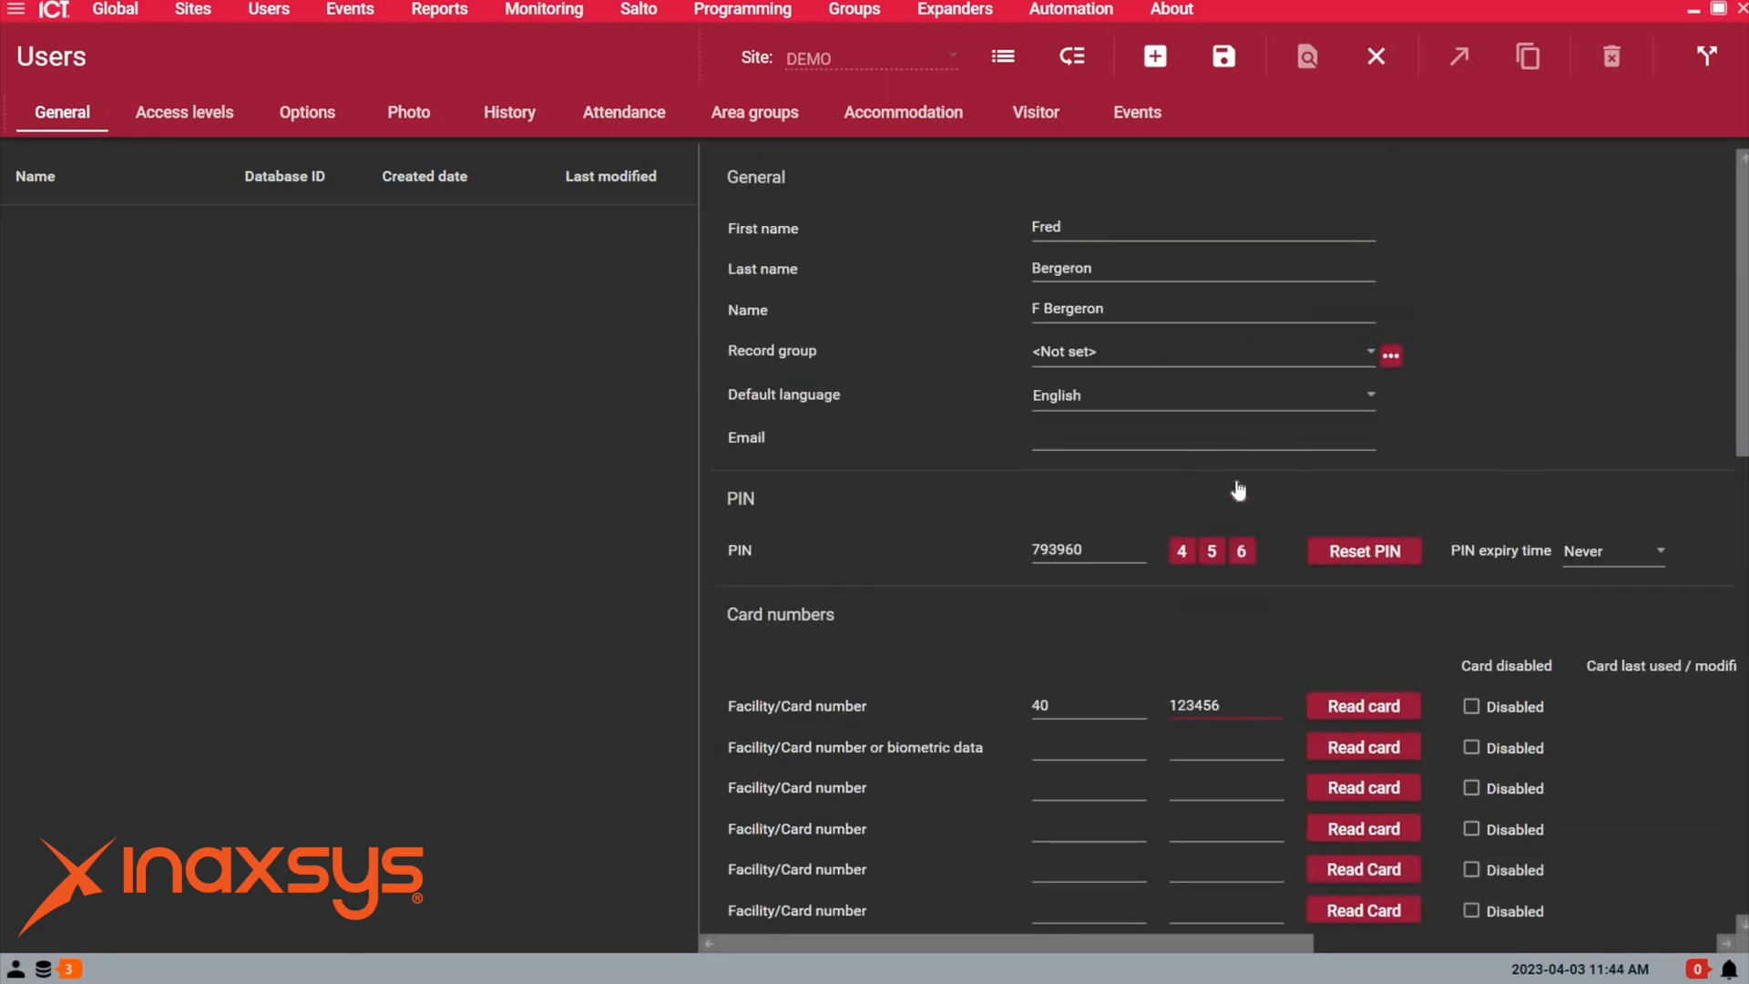
mouse_move(1201, 476)
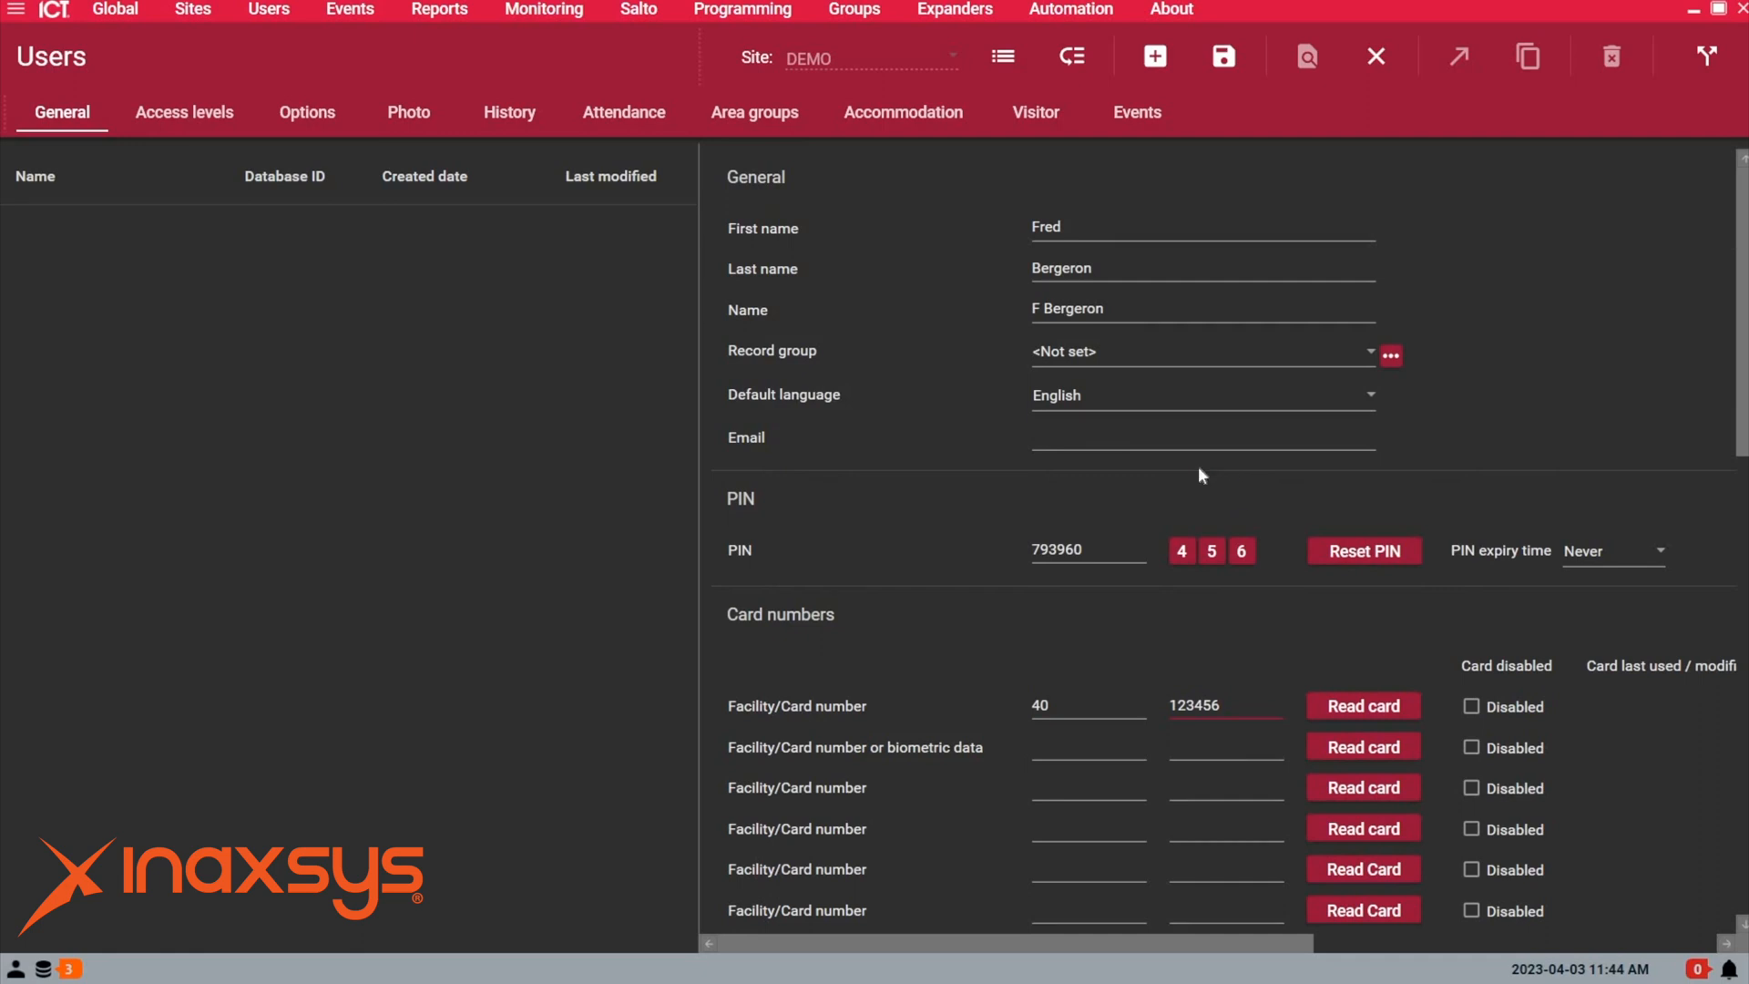
mouse_move(184, 111)
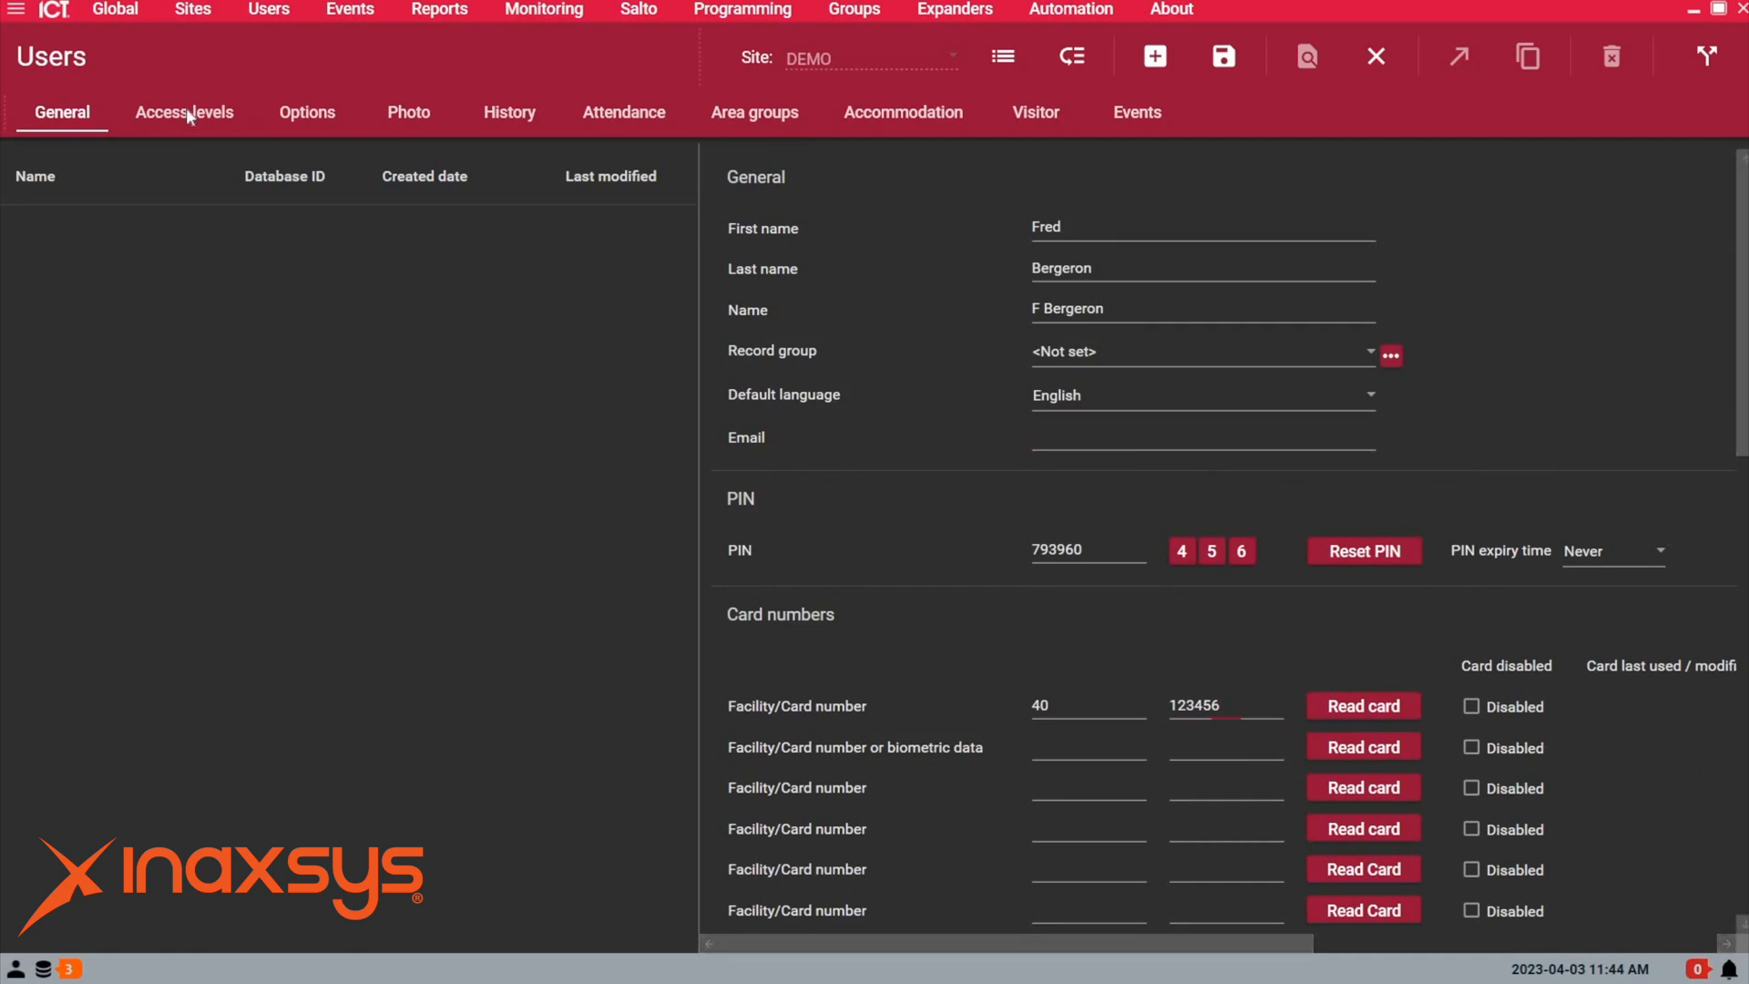
click(184, 111)
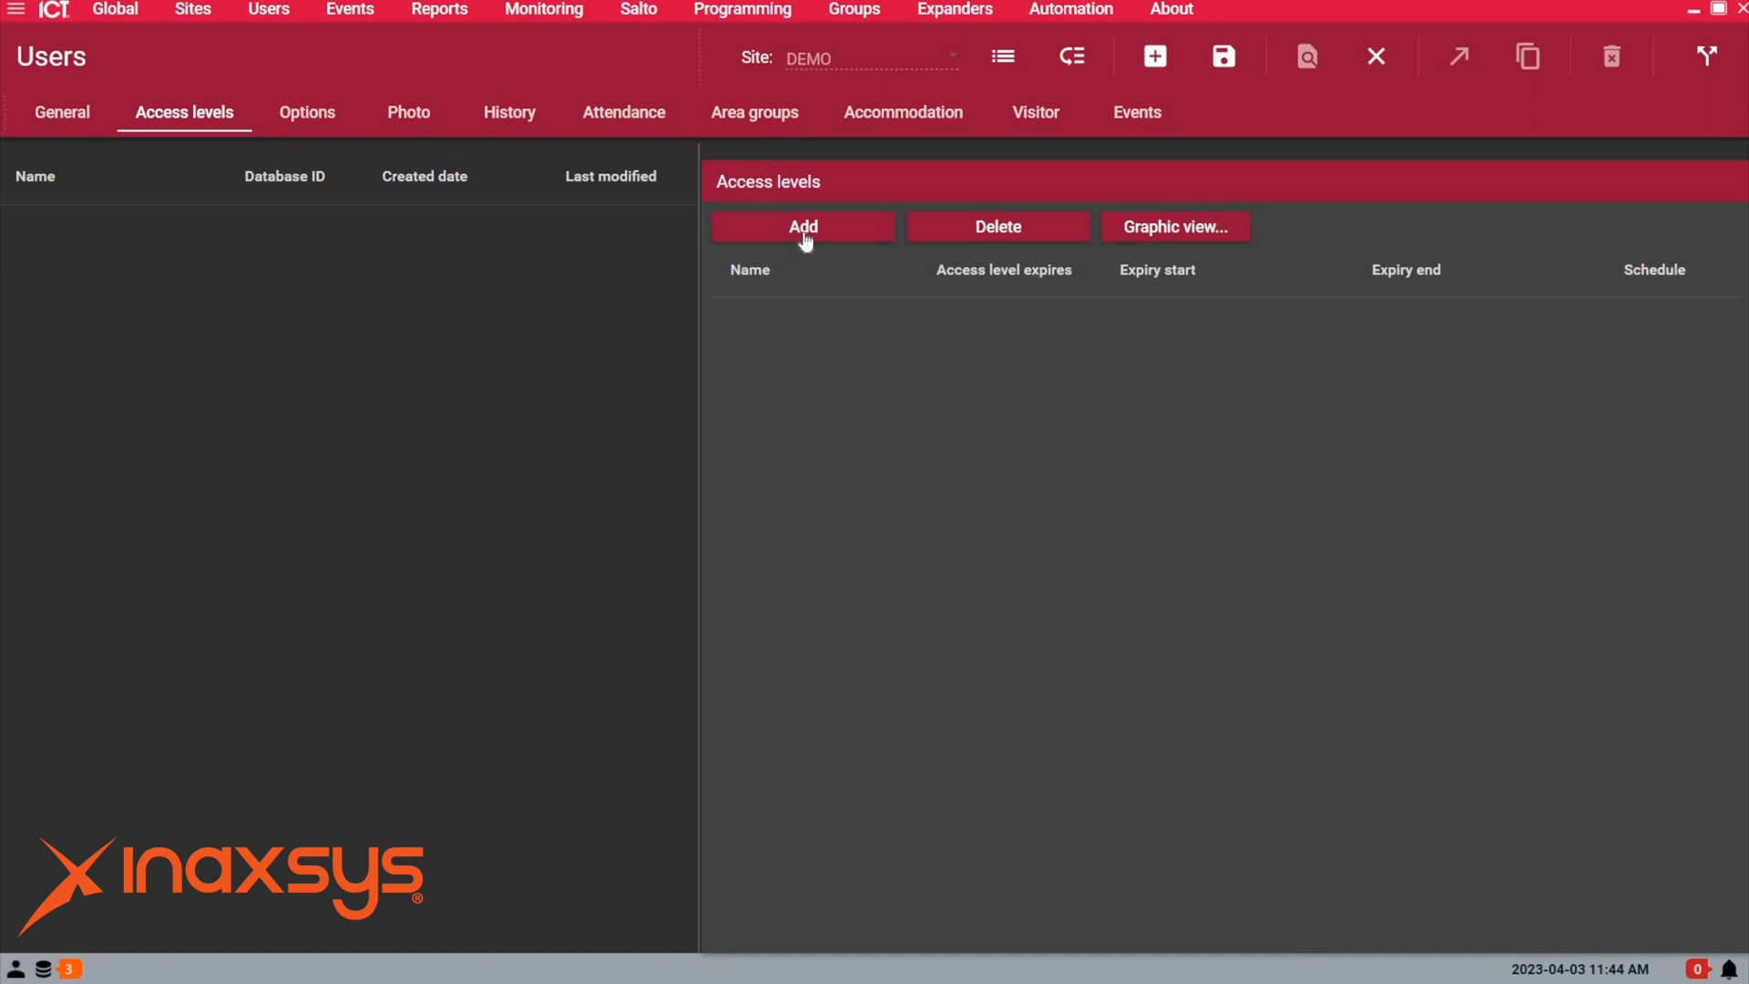
click(801, 226)
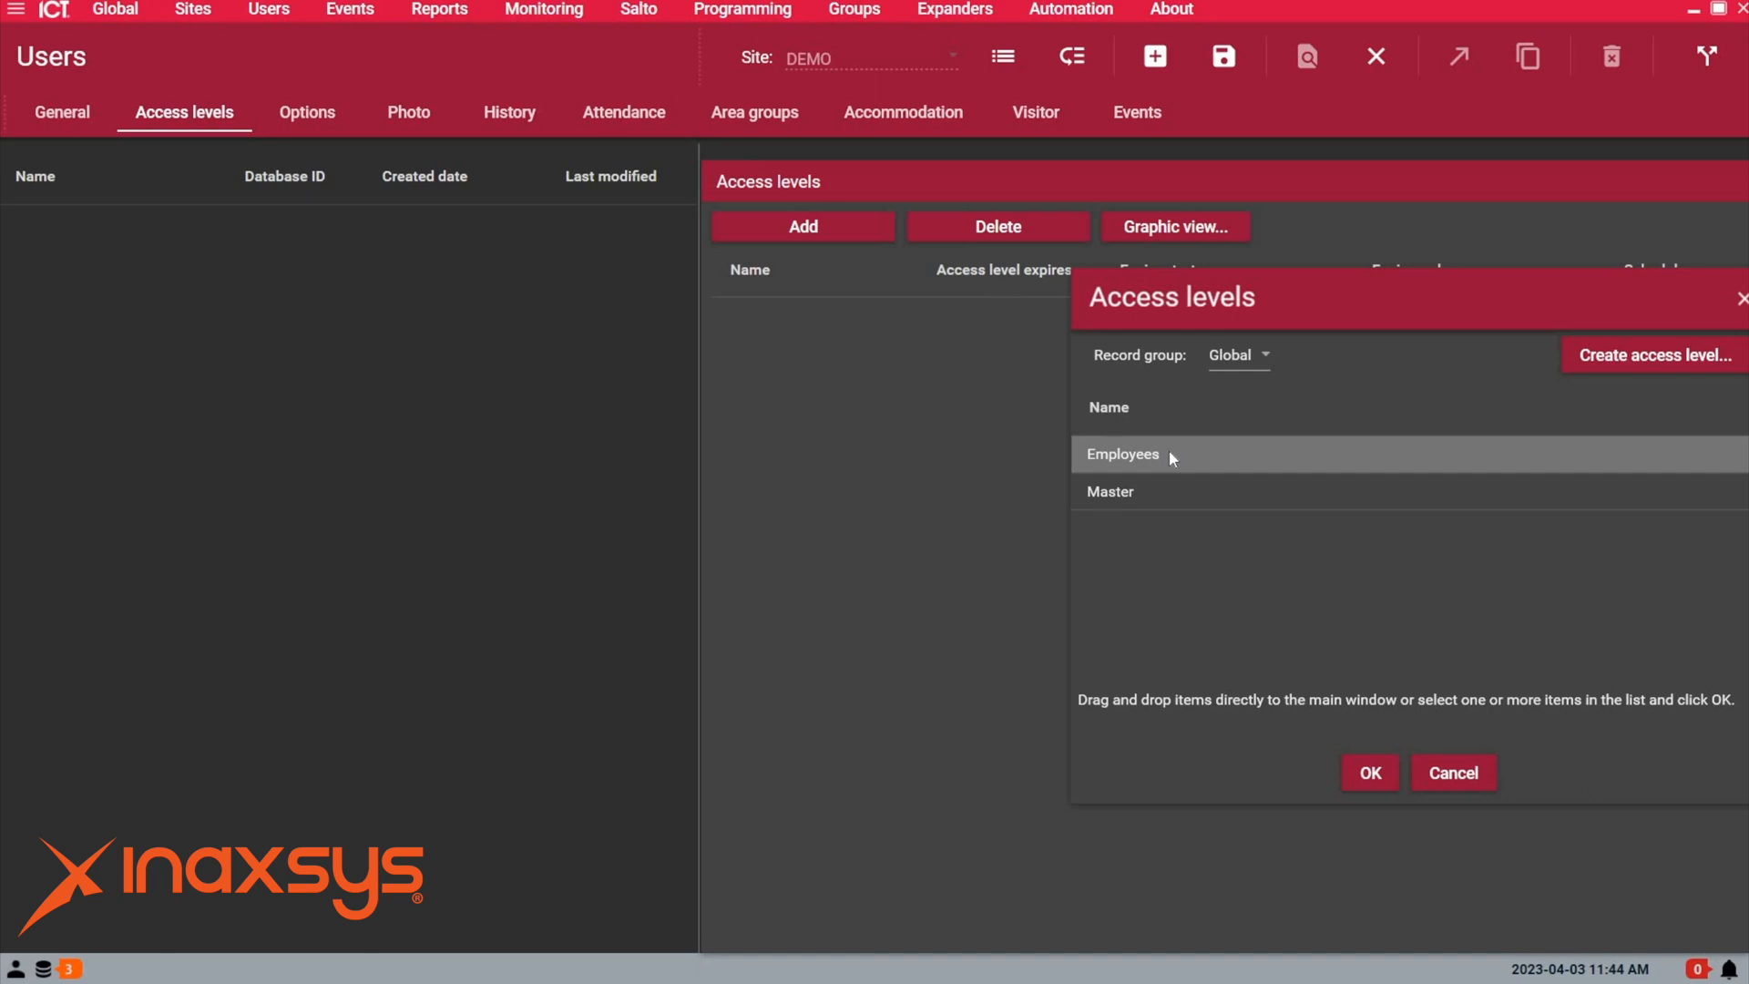
mouse_move(1268, 652)
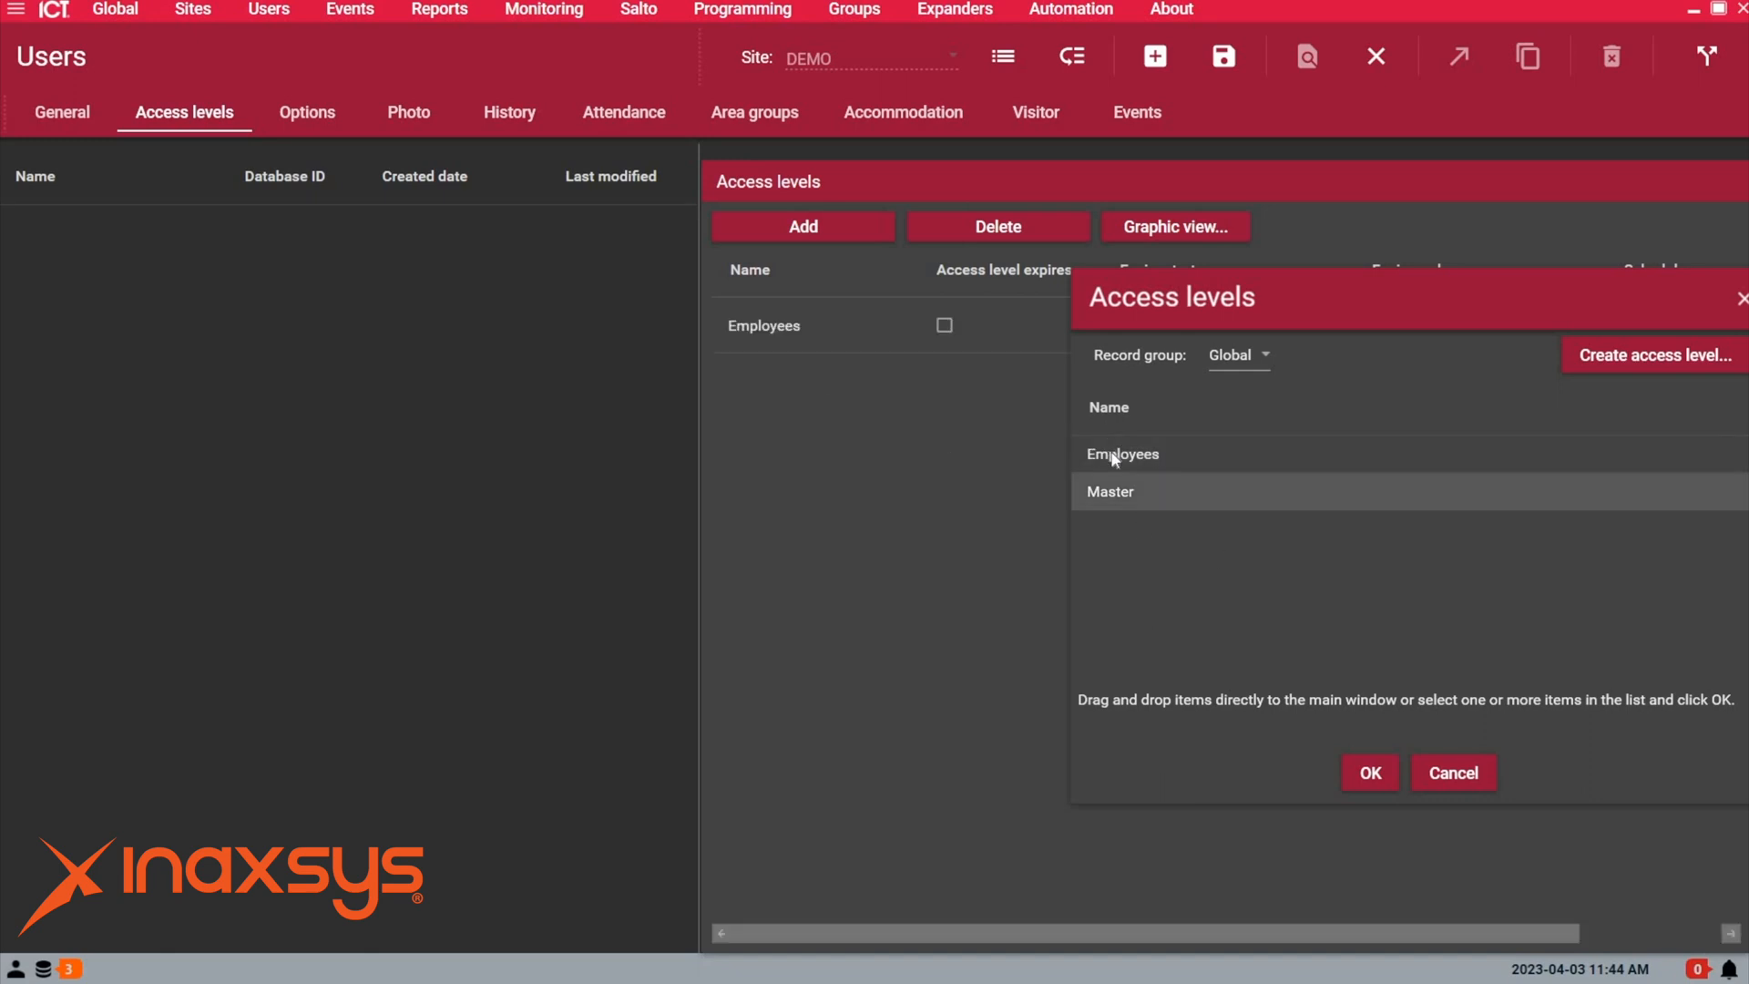
click(1122, 454)
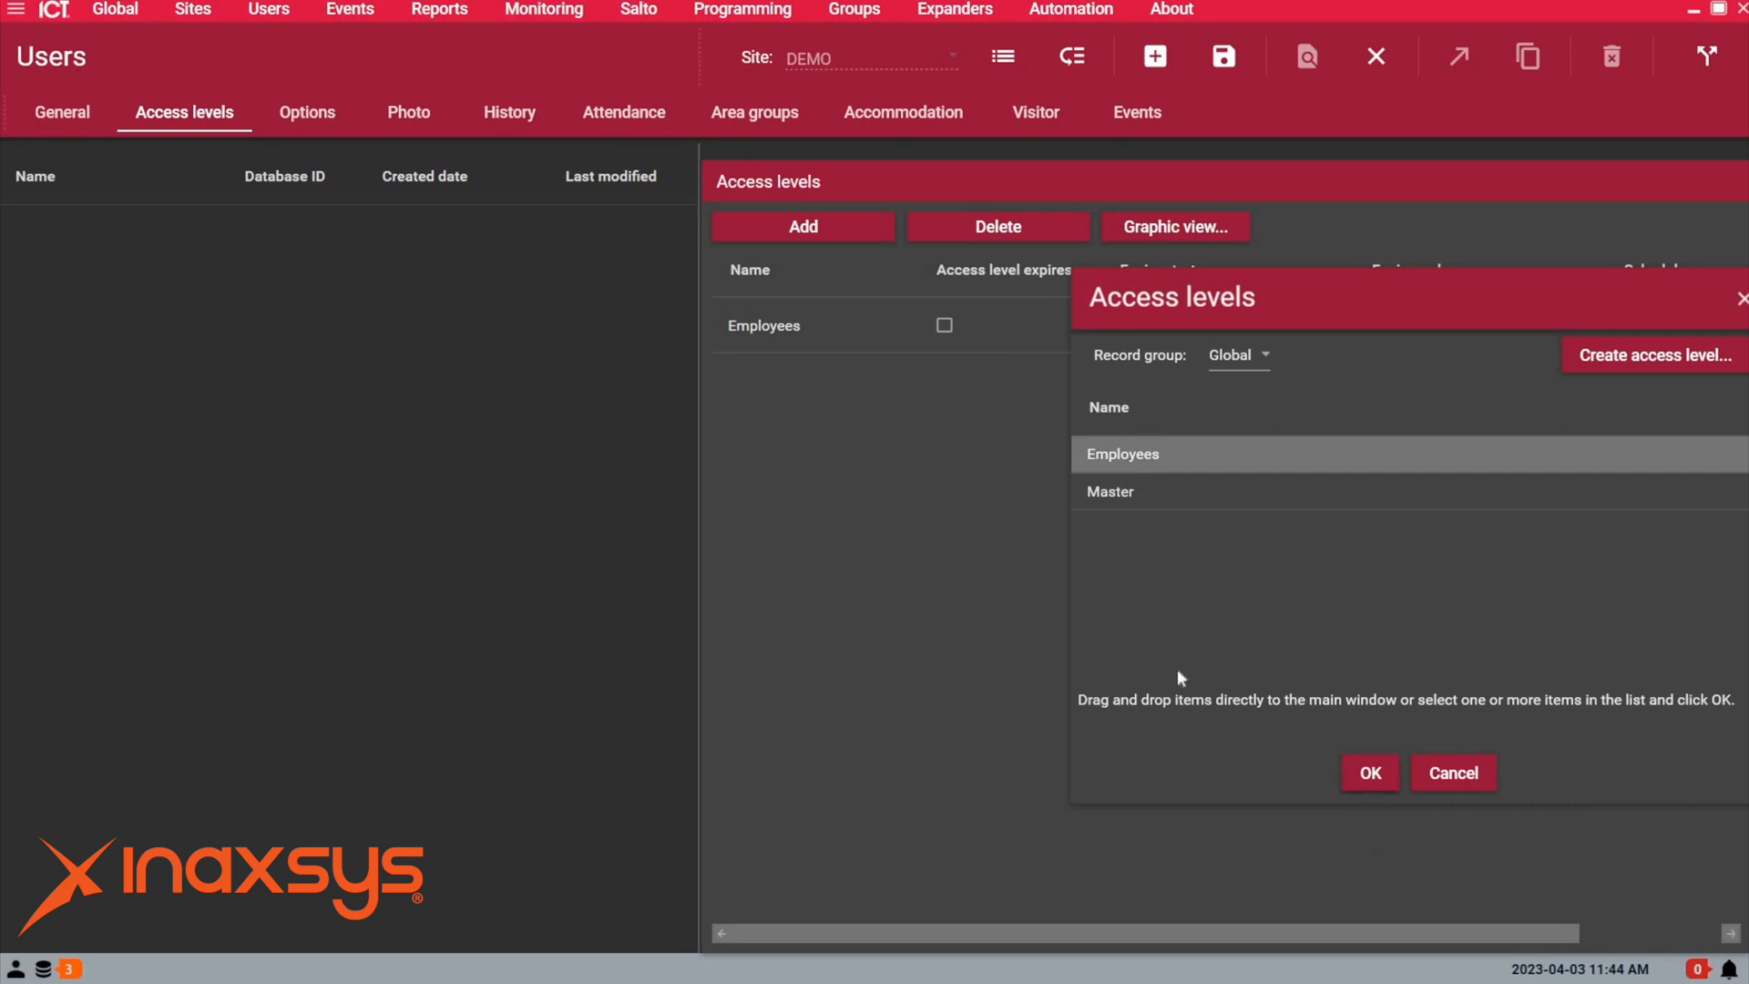
click(1368, 772)
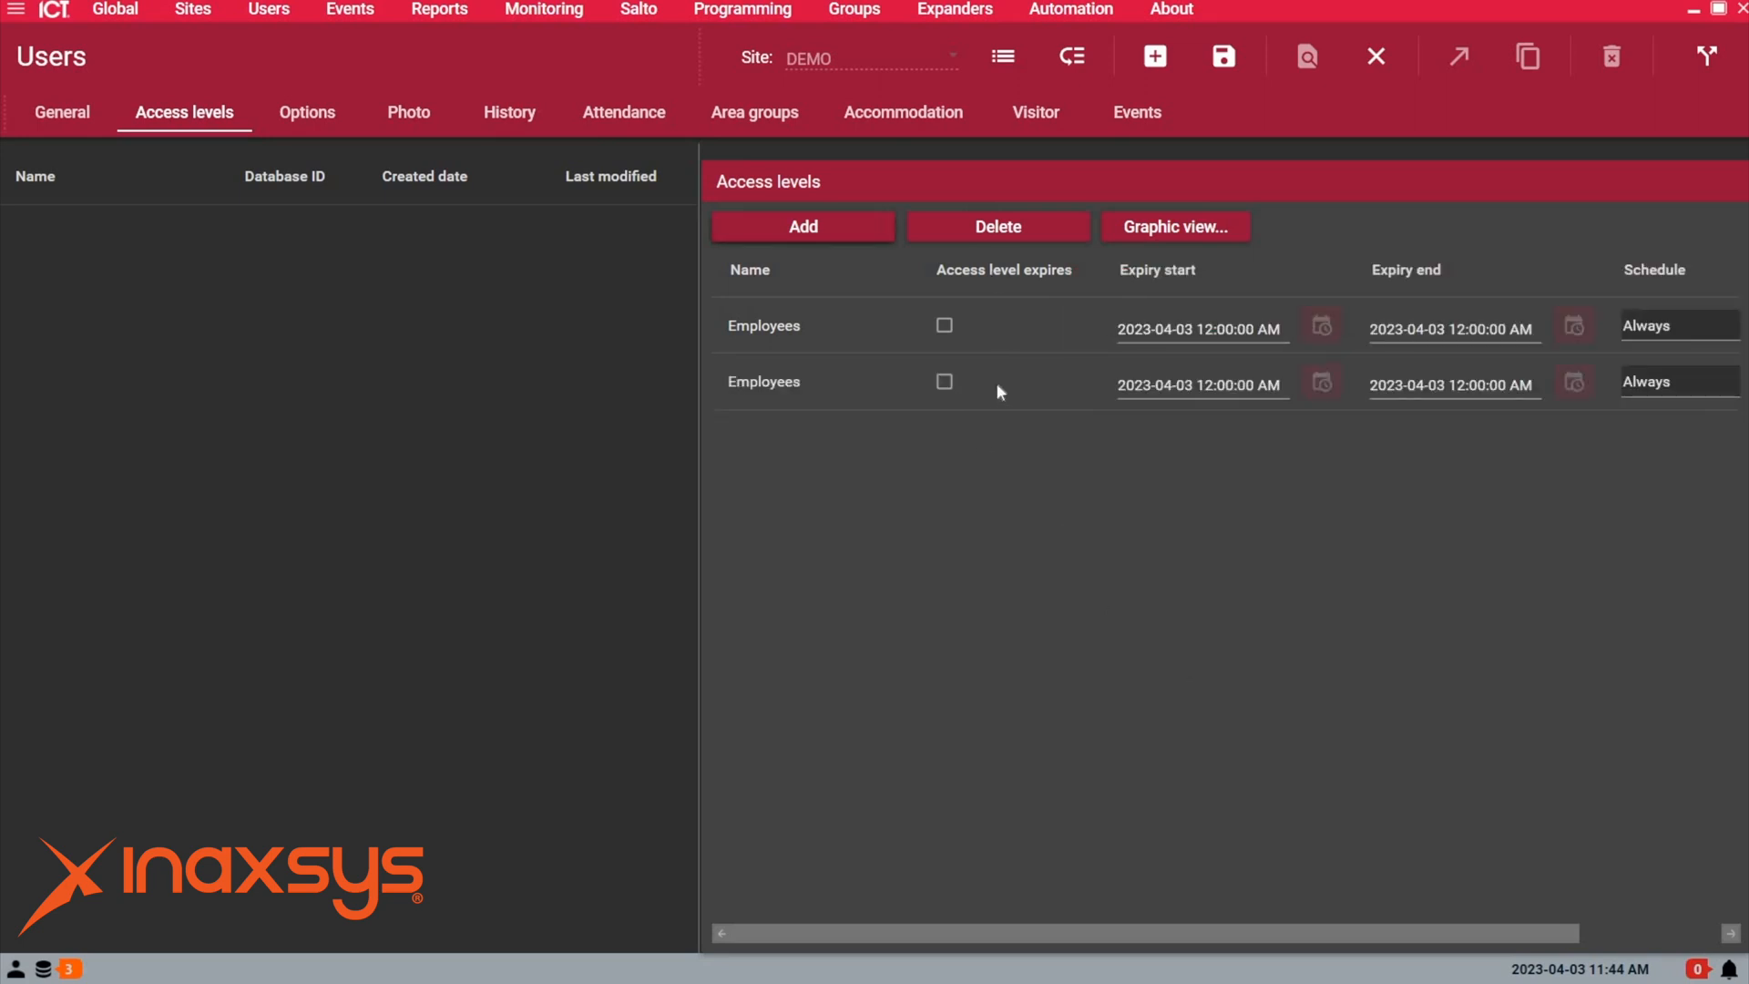
click(996, 226)
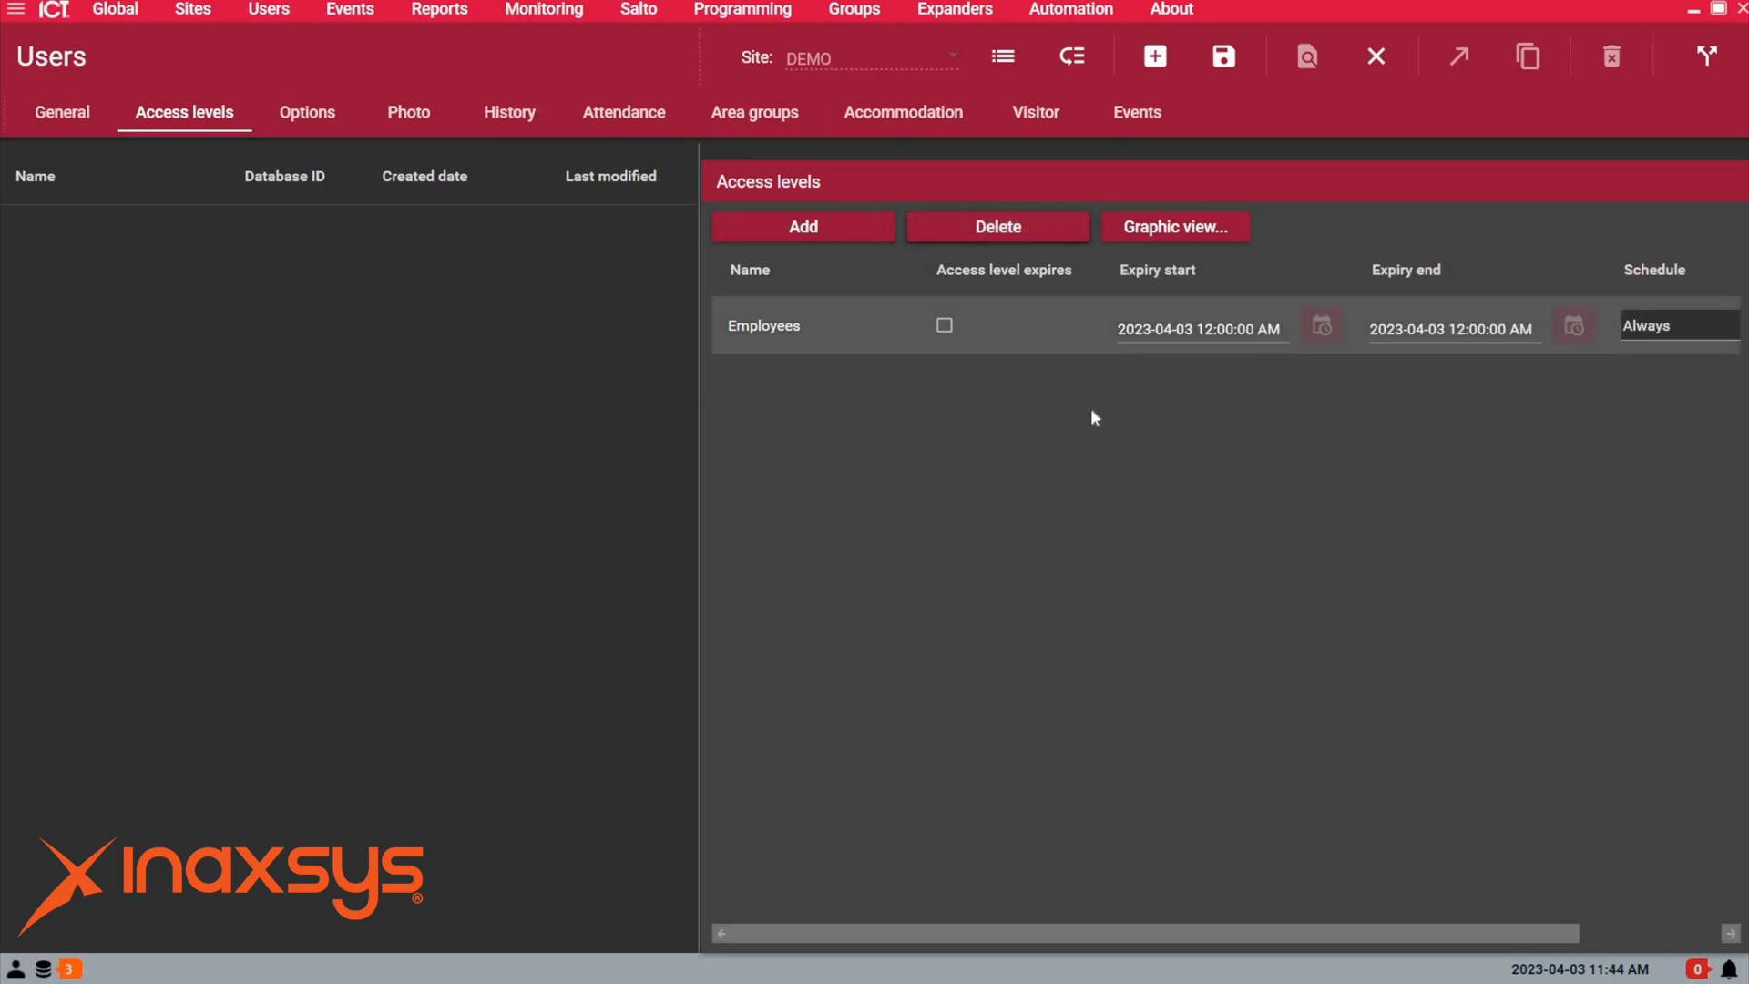
mouse_move(1299, 374)
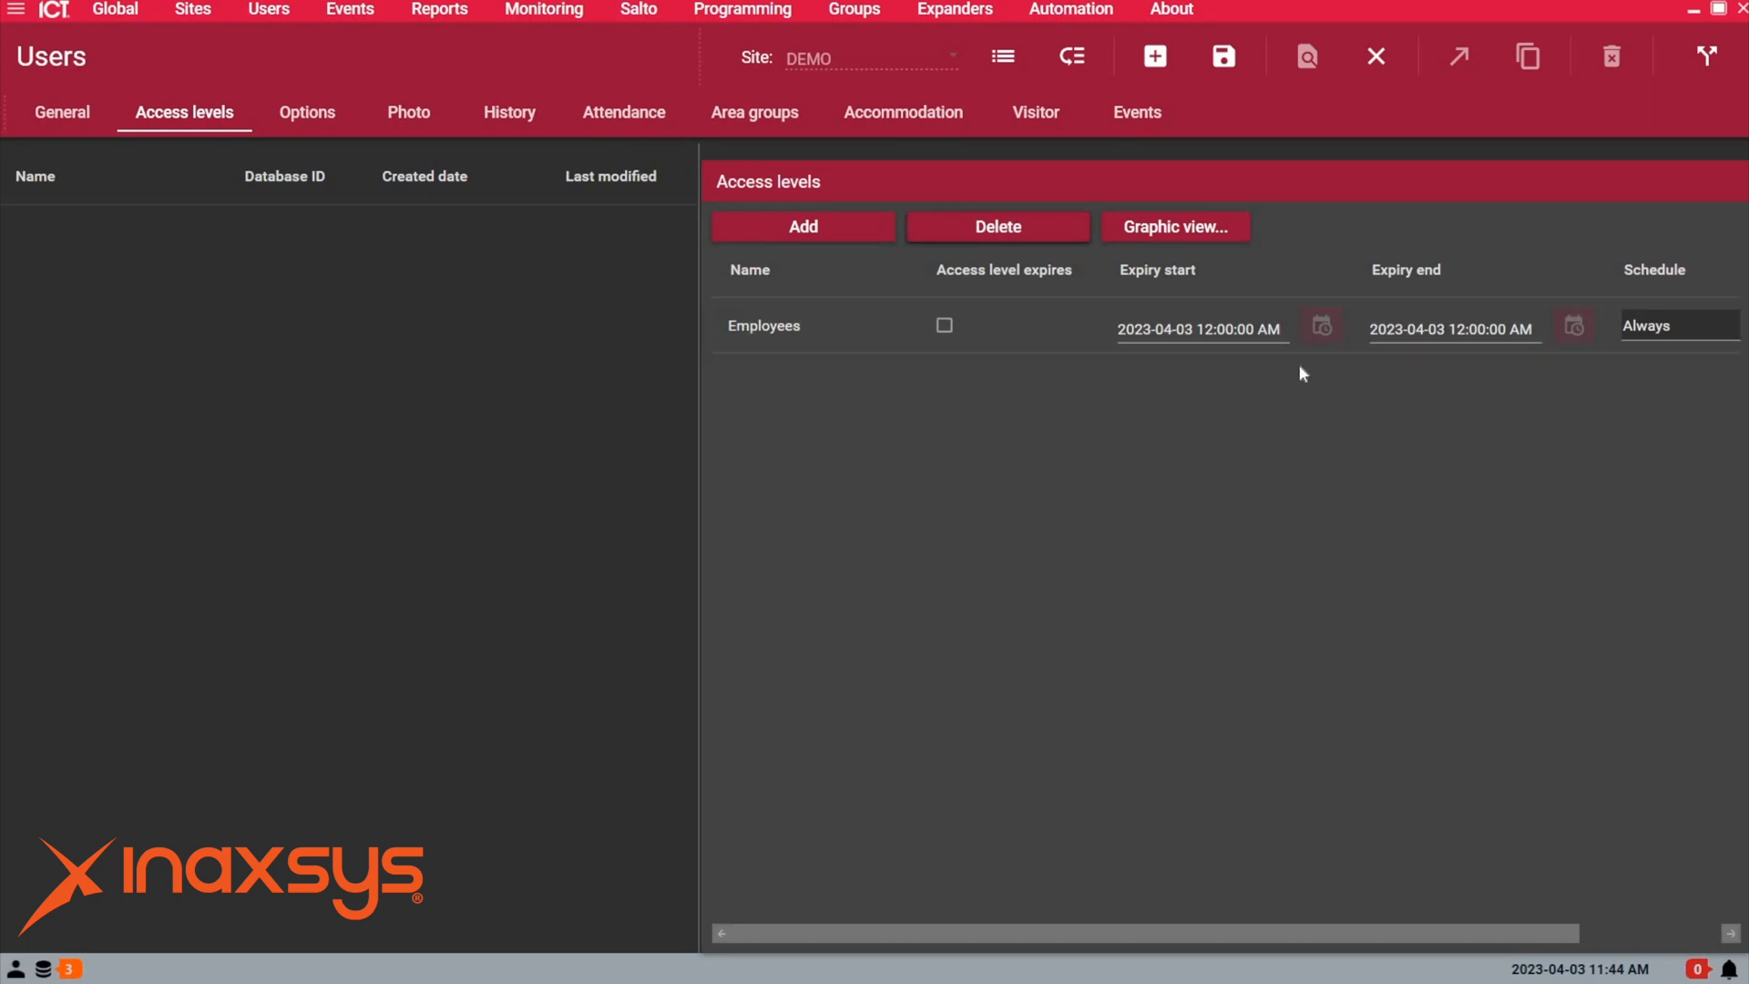
mouse_move(1195, 350)
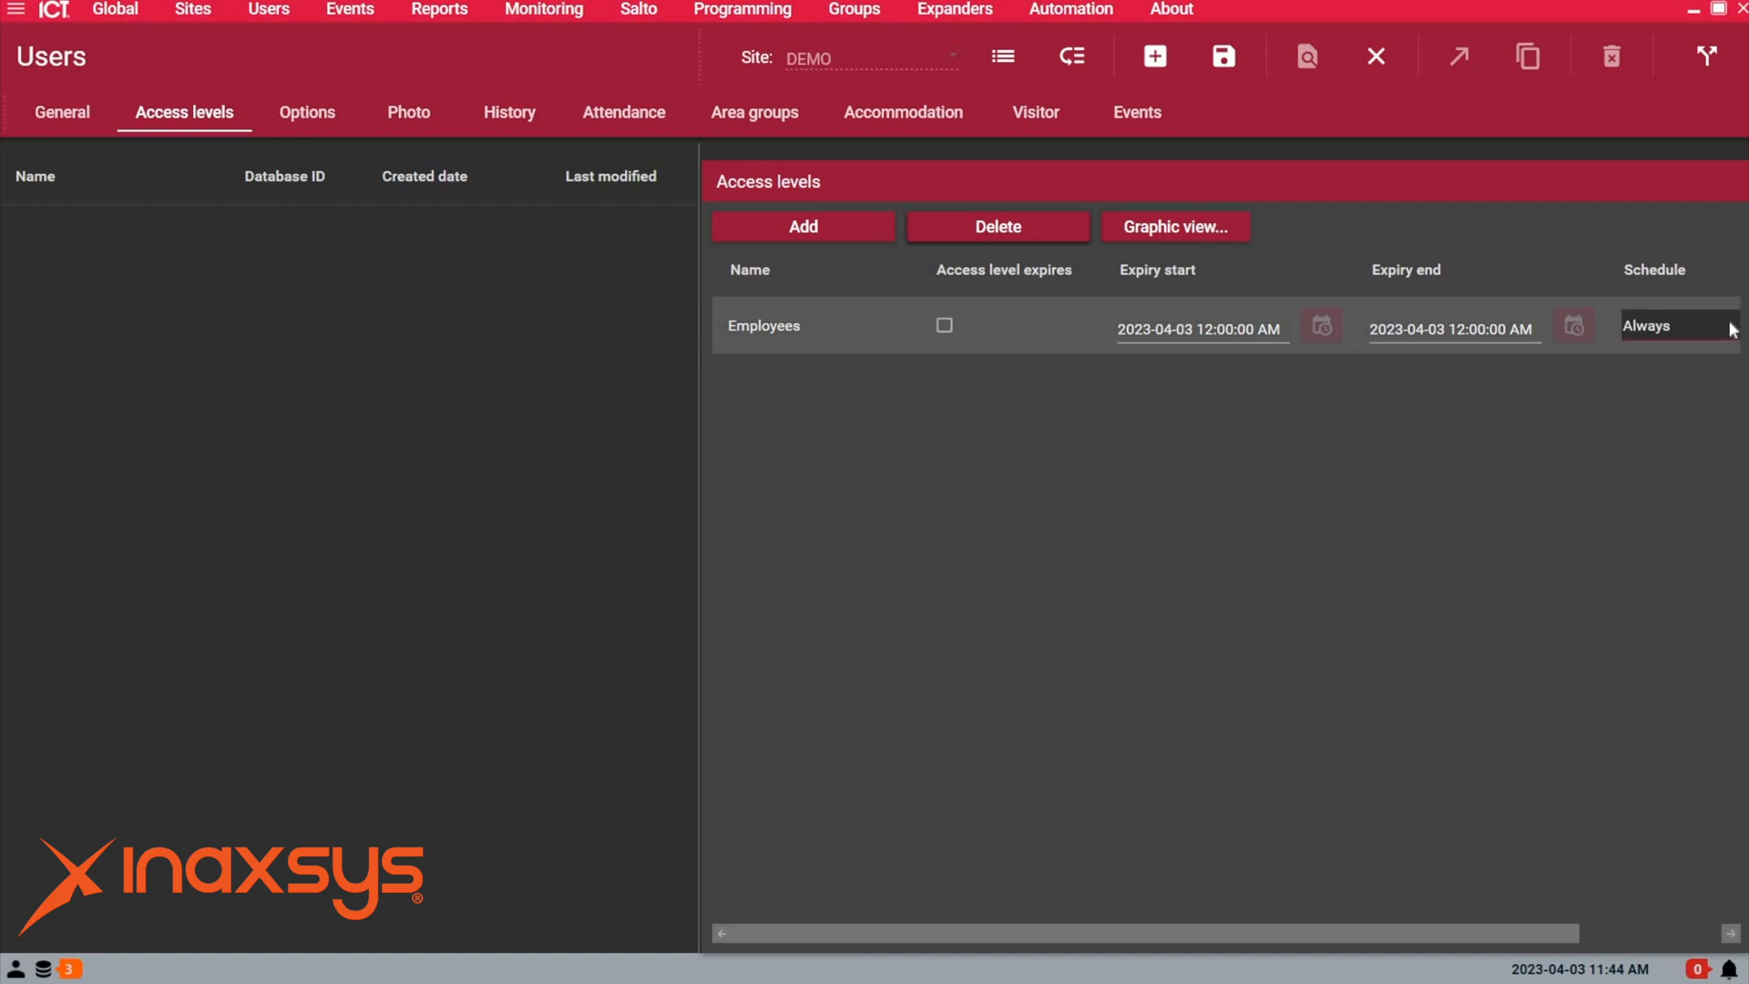
mouse_move(1102, 328)
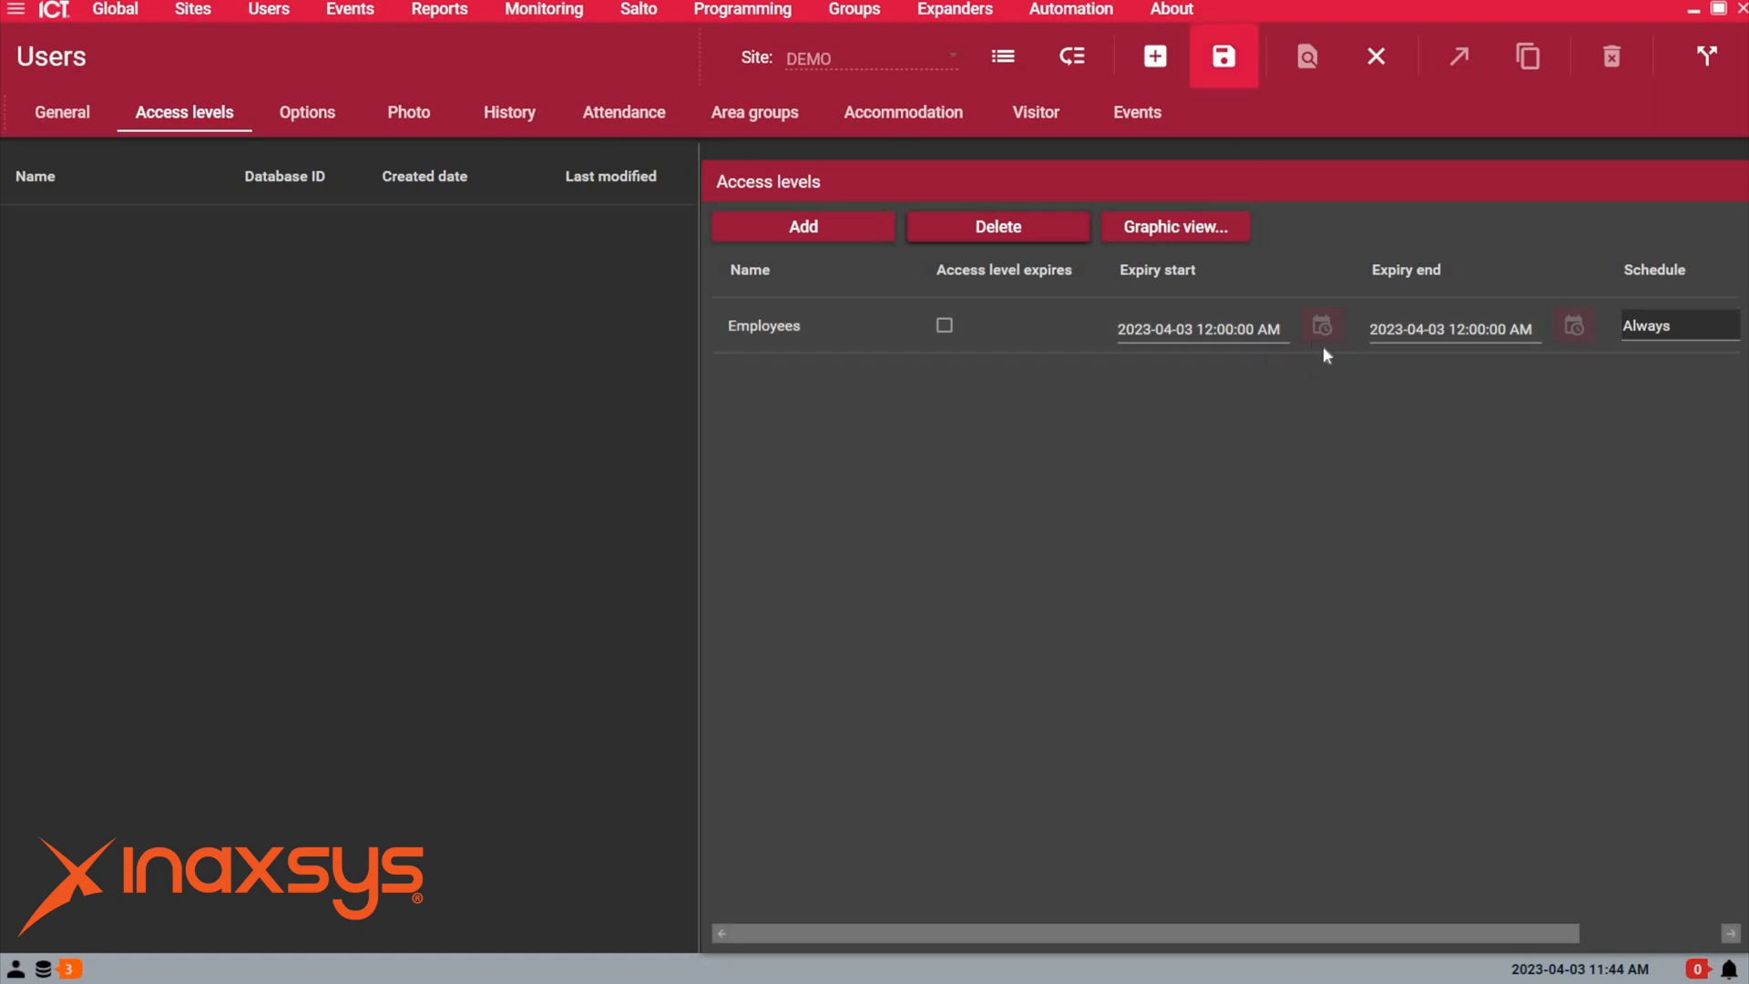
click(1223, 56)
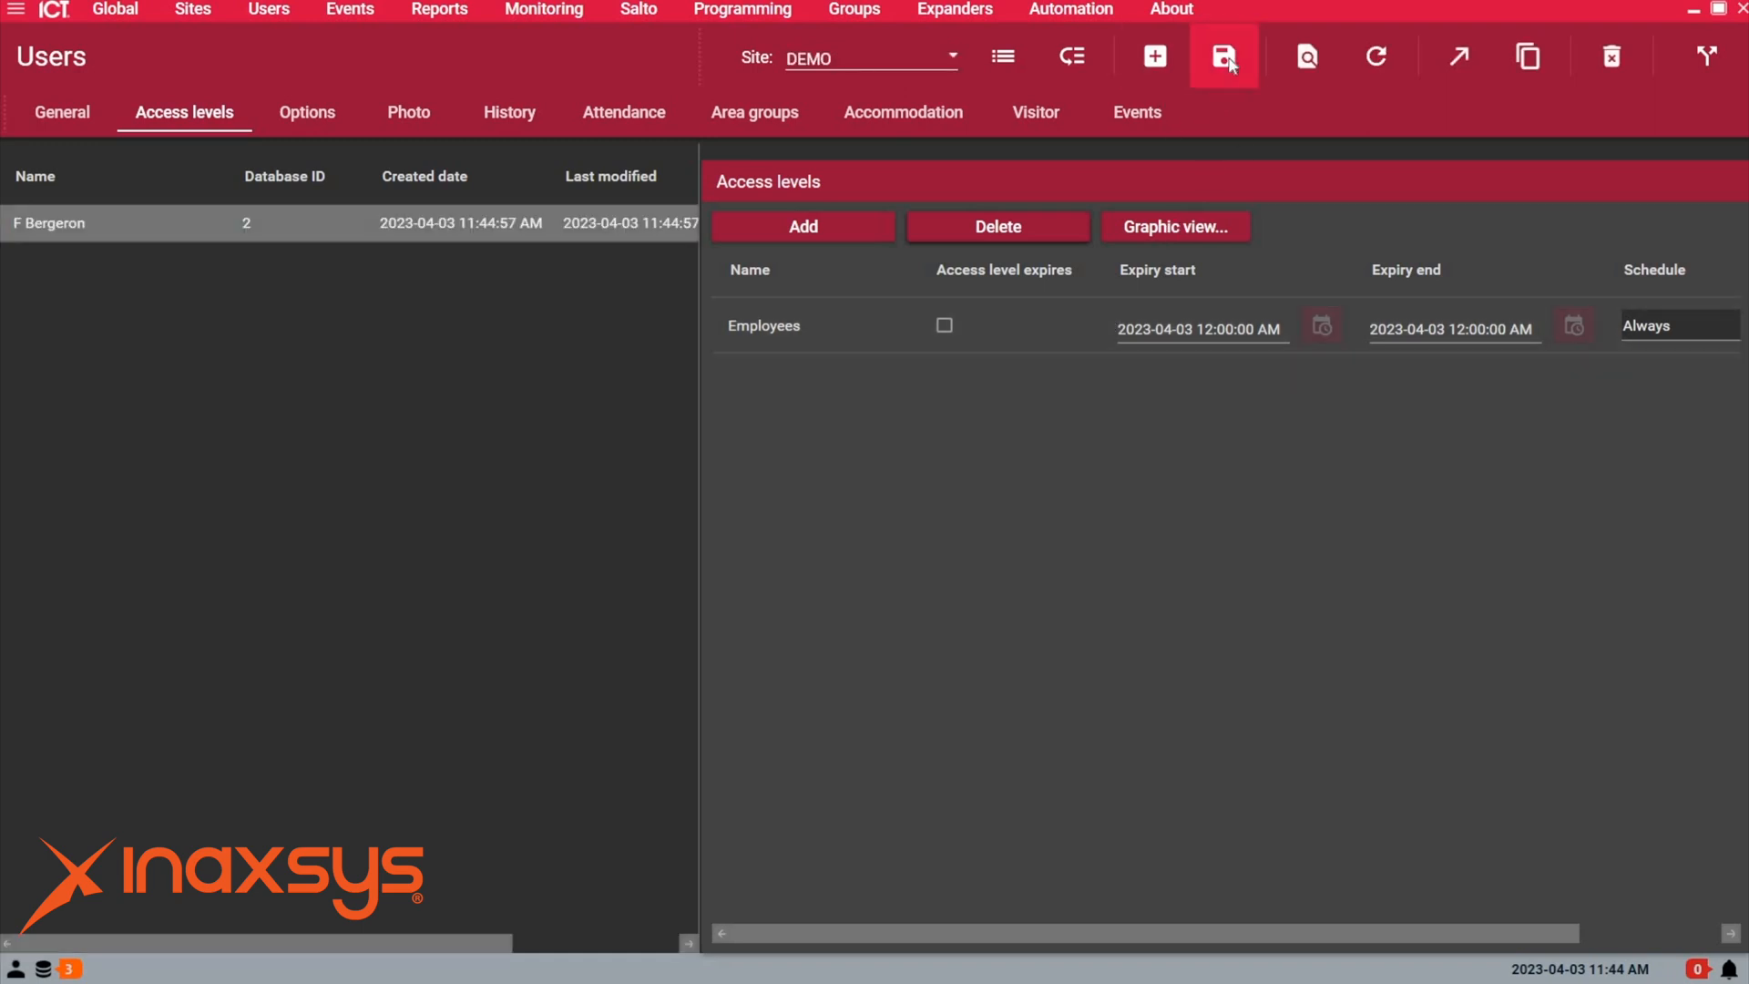